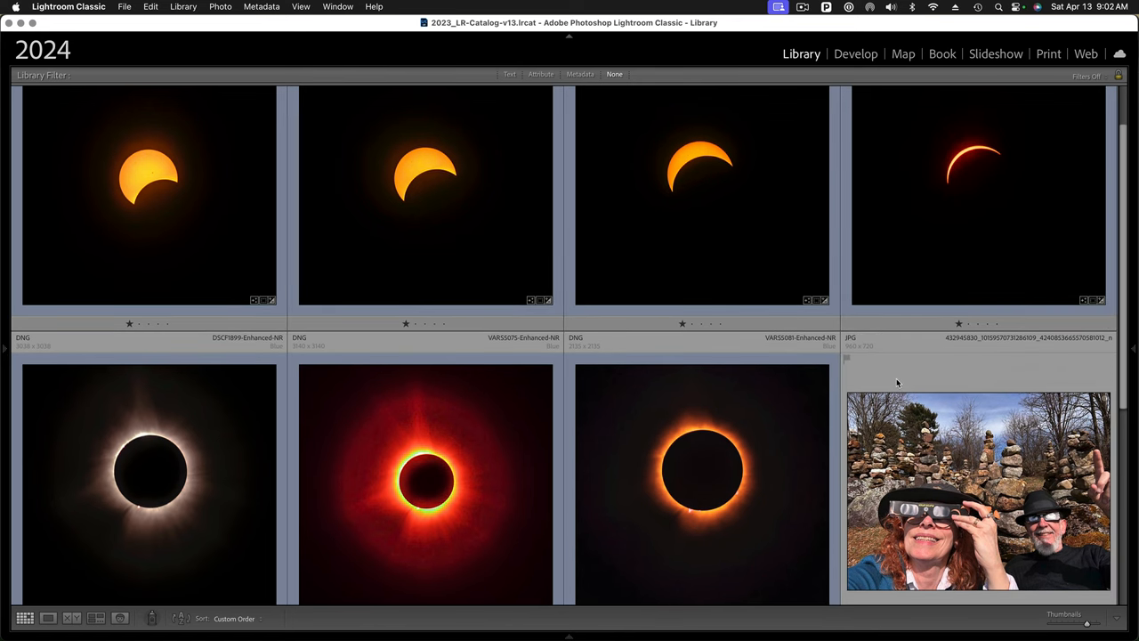
pyautogui.moveTo(904, 367)
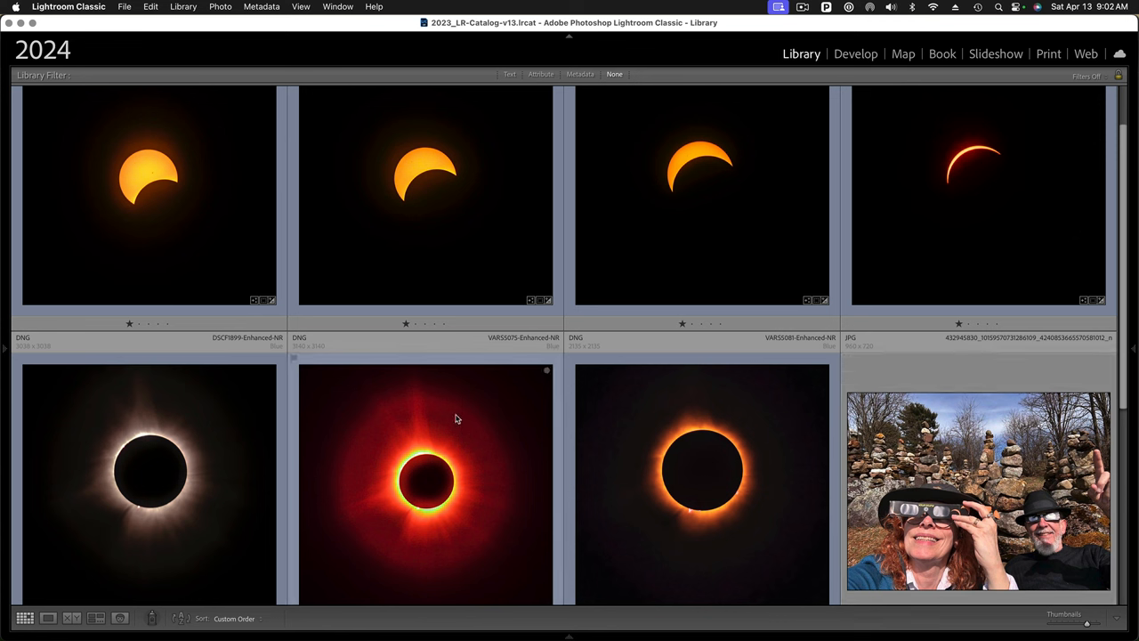
pyautogui.moveTo(488, 537)
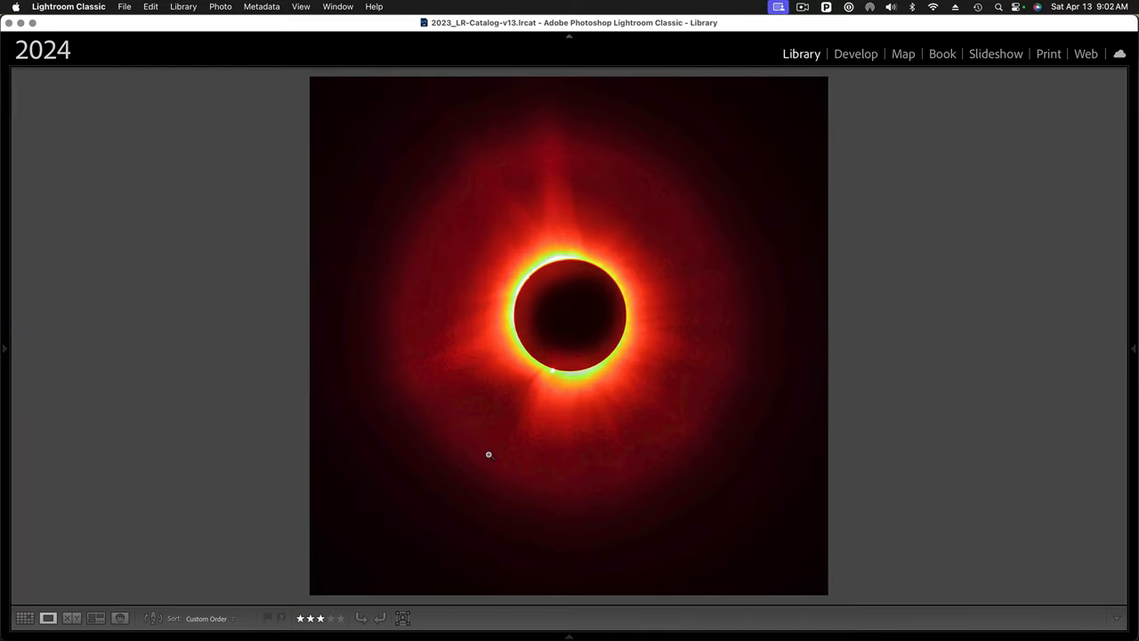
pyautogui.moveTo(929, 452)
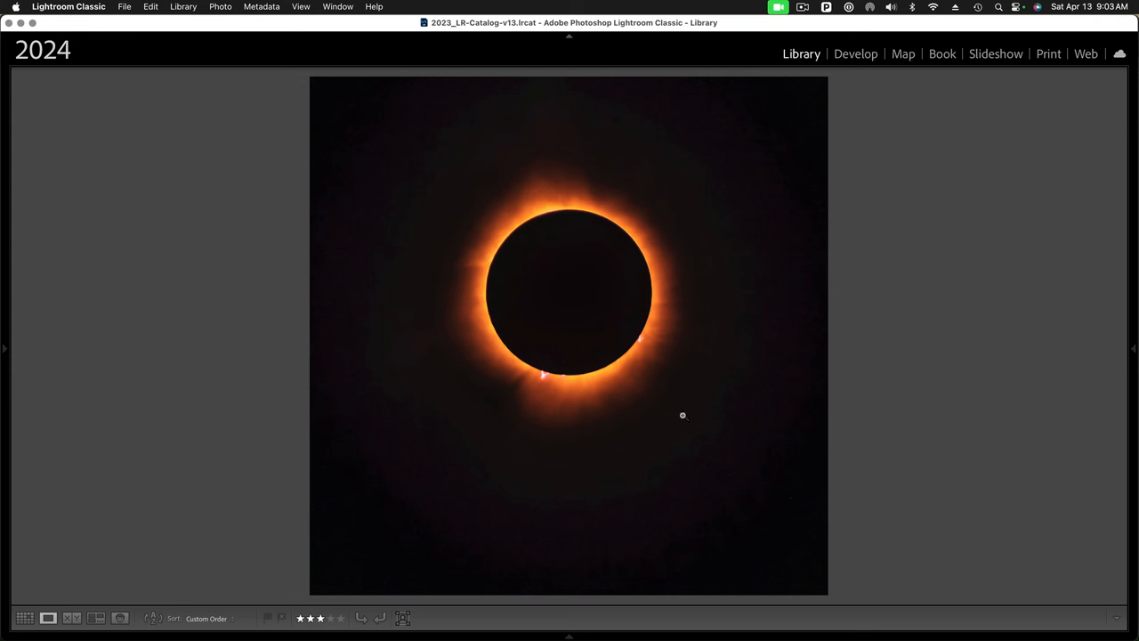
pyautogui.moveTo(663, 364)
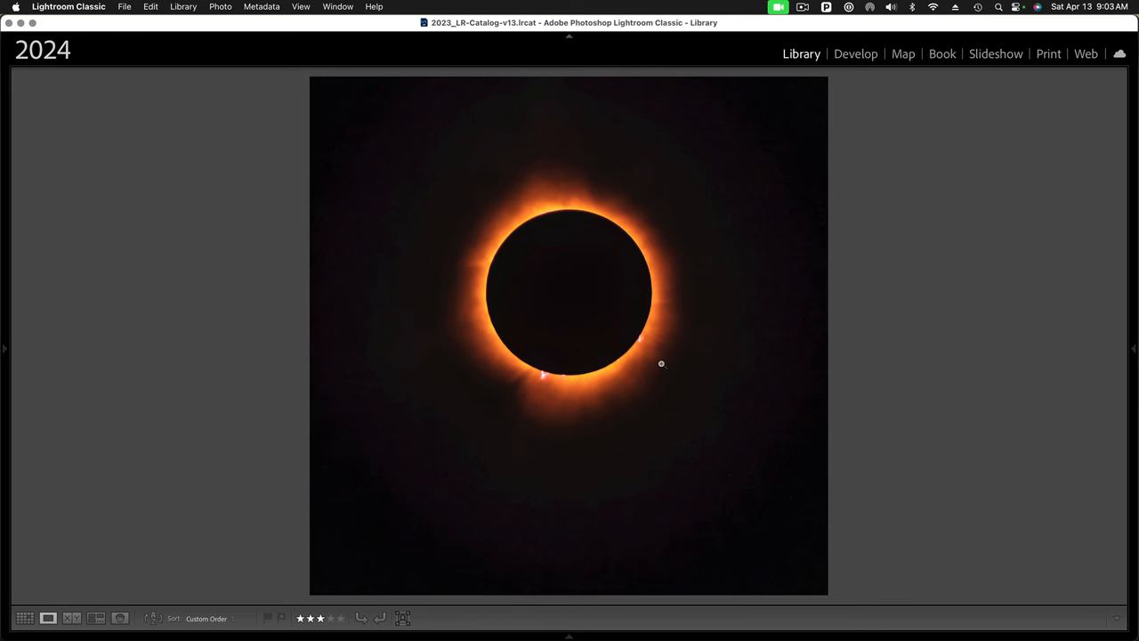
pyautogui.moveTo(840, 401)
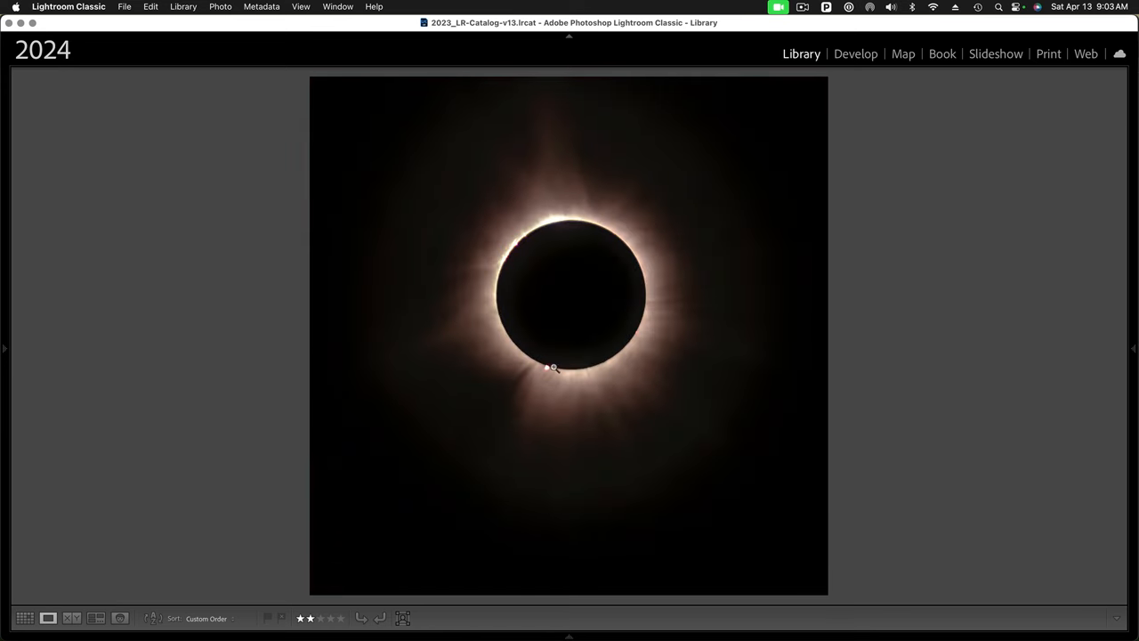
pyautogui.moveTo(733, 447)
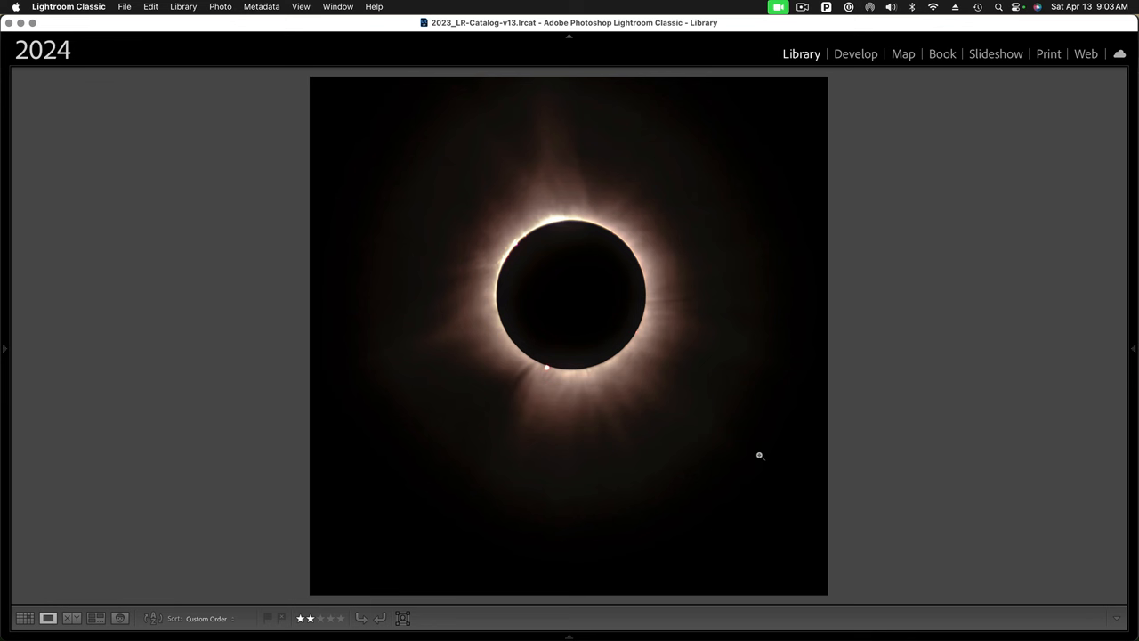
pyautogui.moveTo(734, 461)
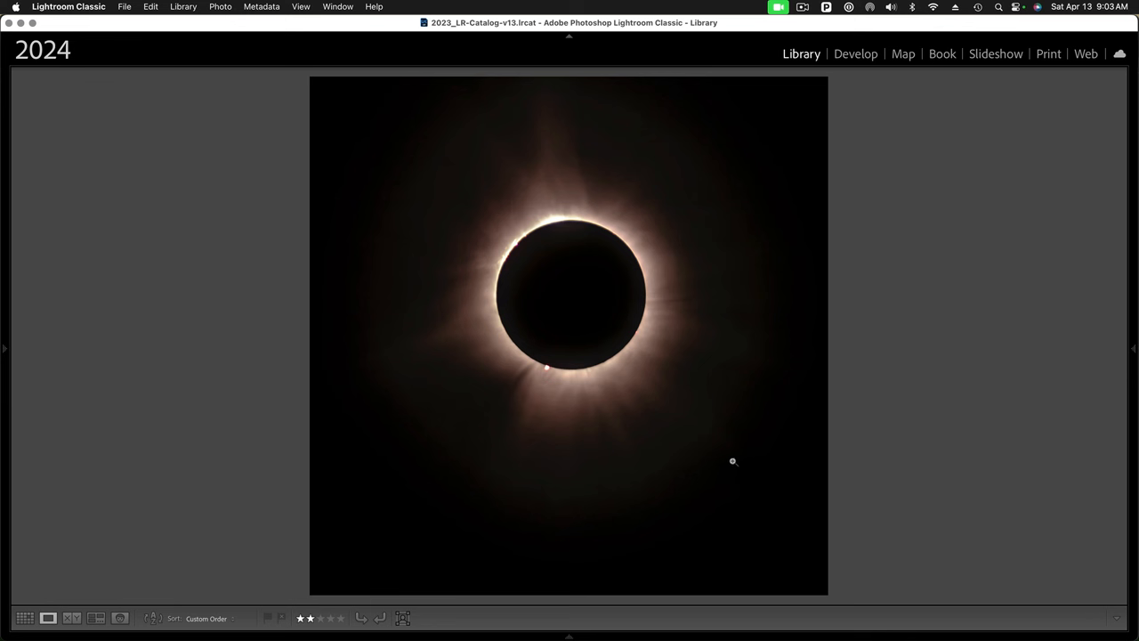
pyautogui.moveTo(687, 474)
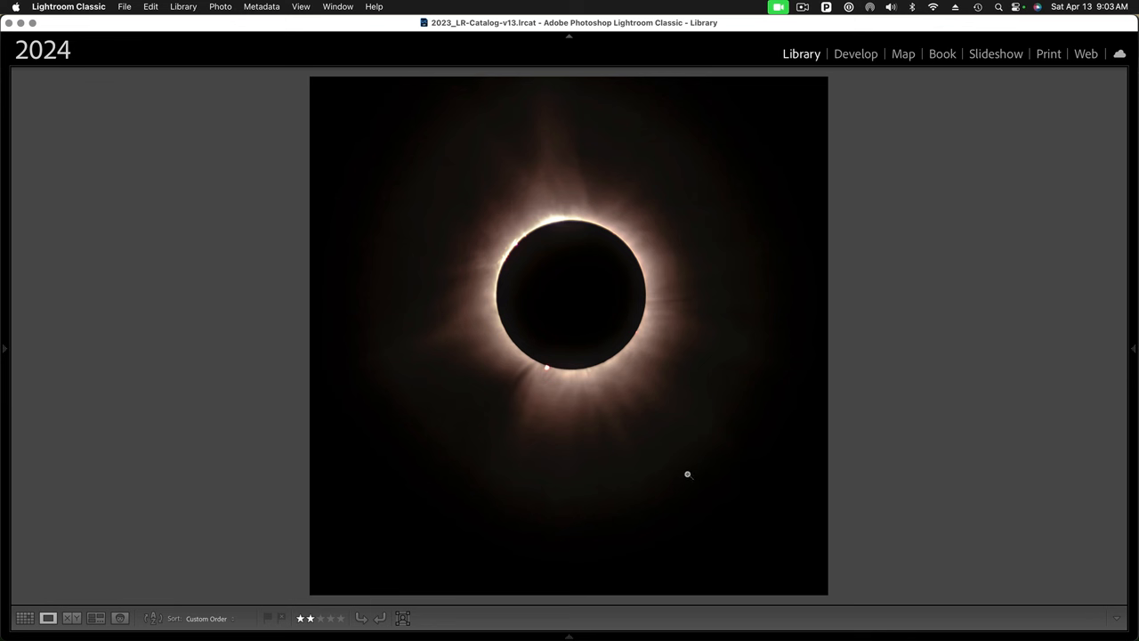
pyautogui.moveTo(614, 470)
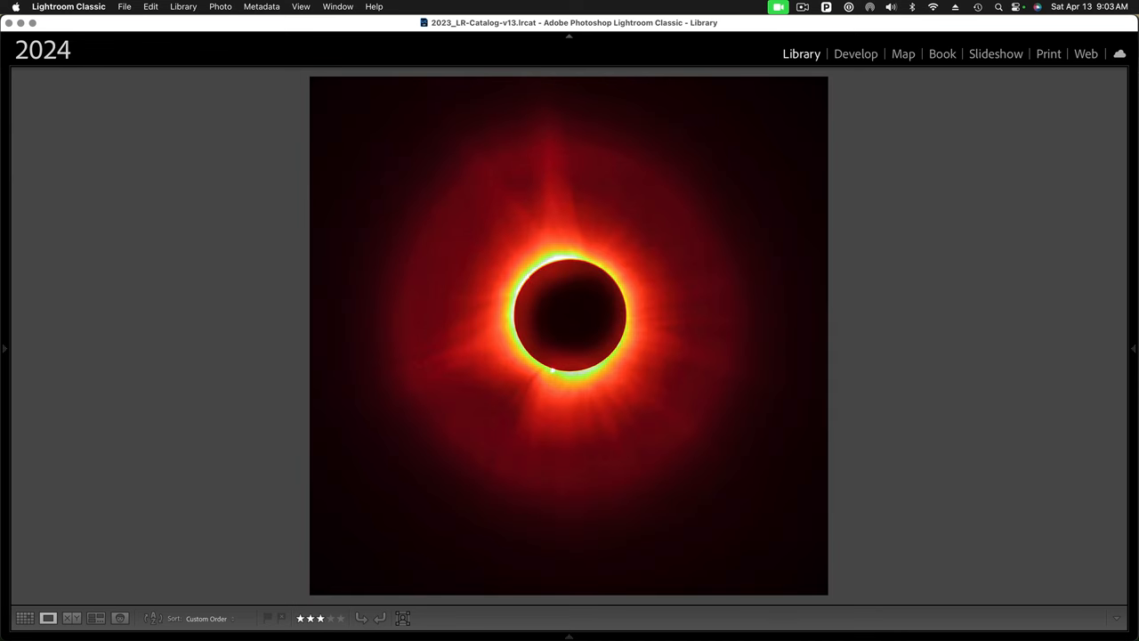
pyautogui.moveTo(746, 359)
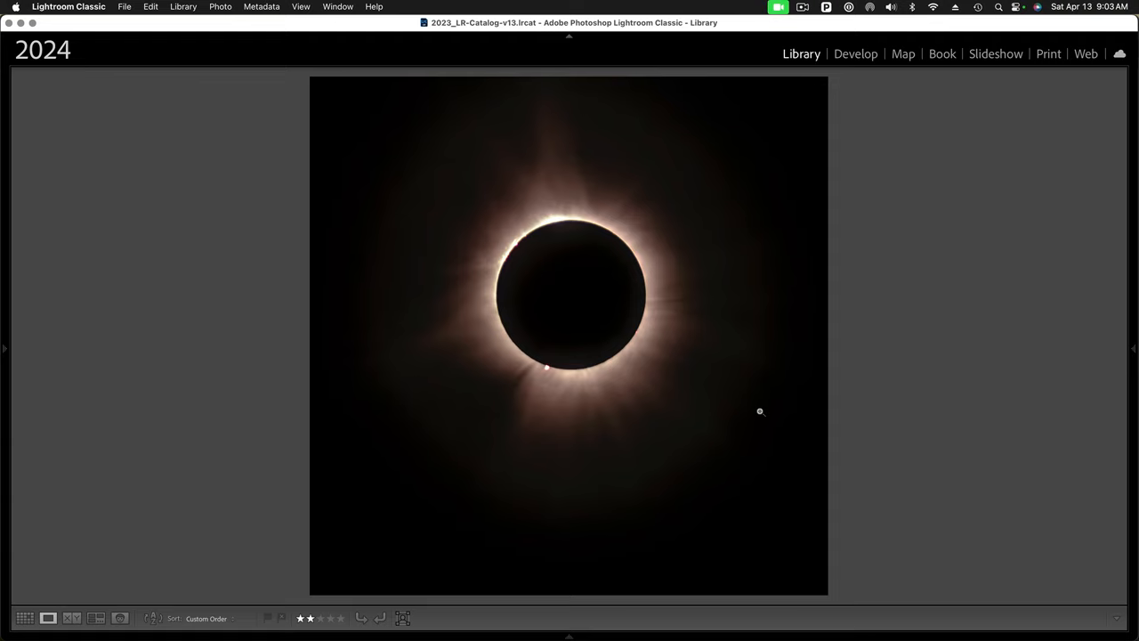
# - Return to the Library grid and bring up the dusk silhouette photo in Loupe view
pyautogui.click(25, 618)
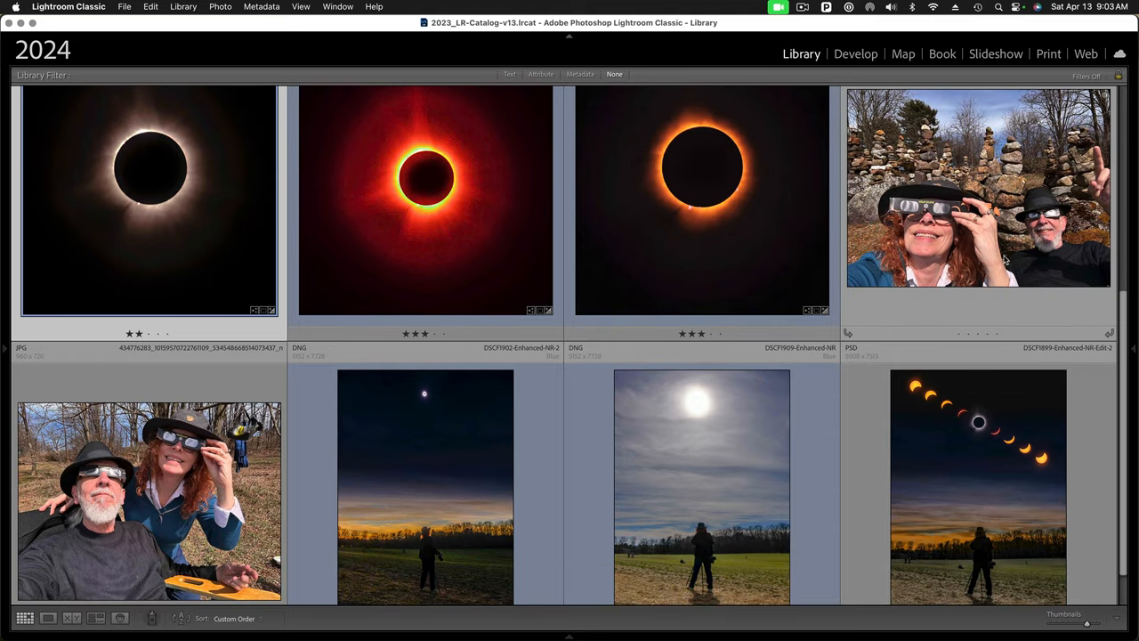
pyautogui.scroll(-3)
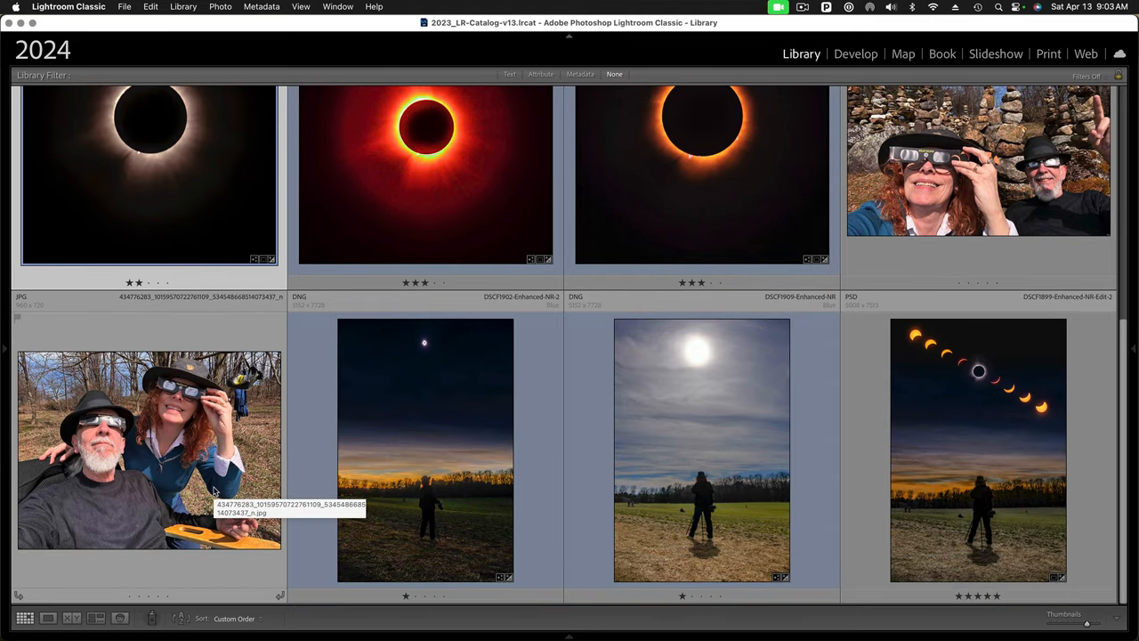
pyautogui.moveTo(174, 541)
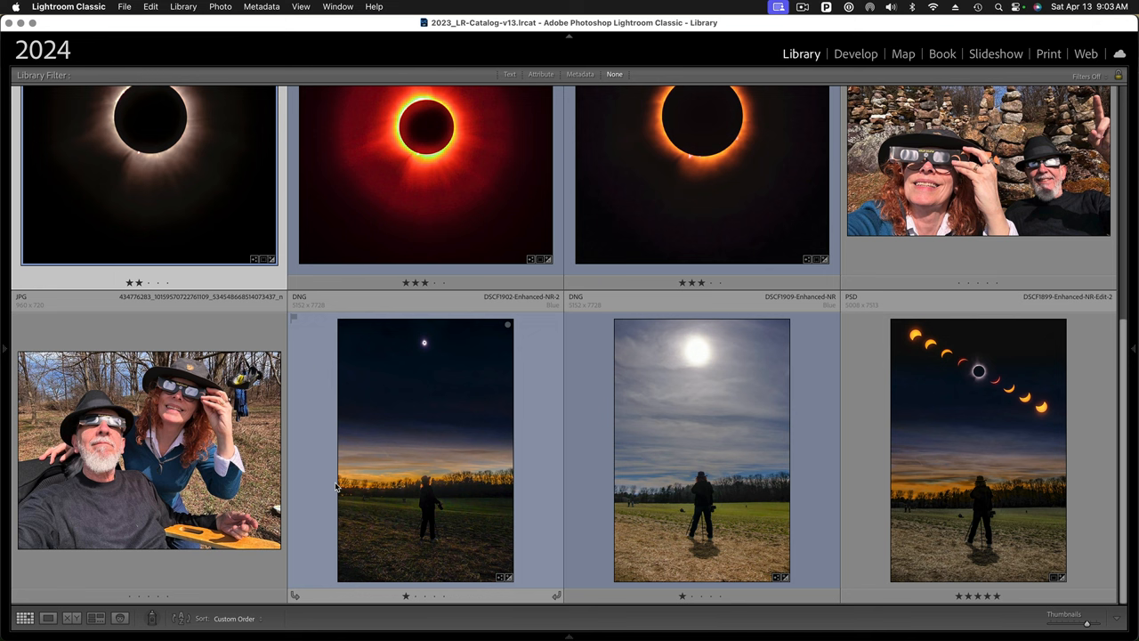
pyautogui.moveTo(327, 484)
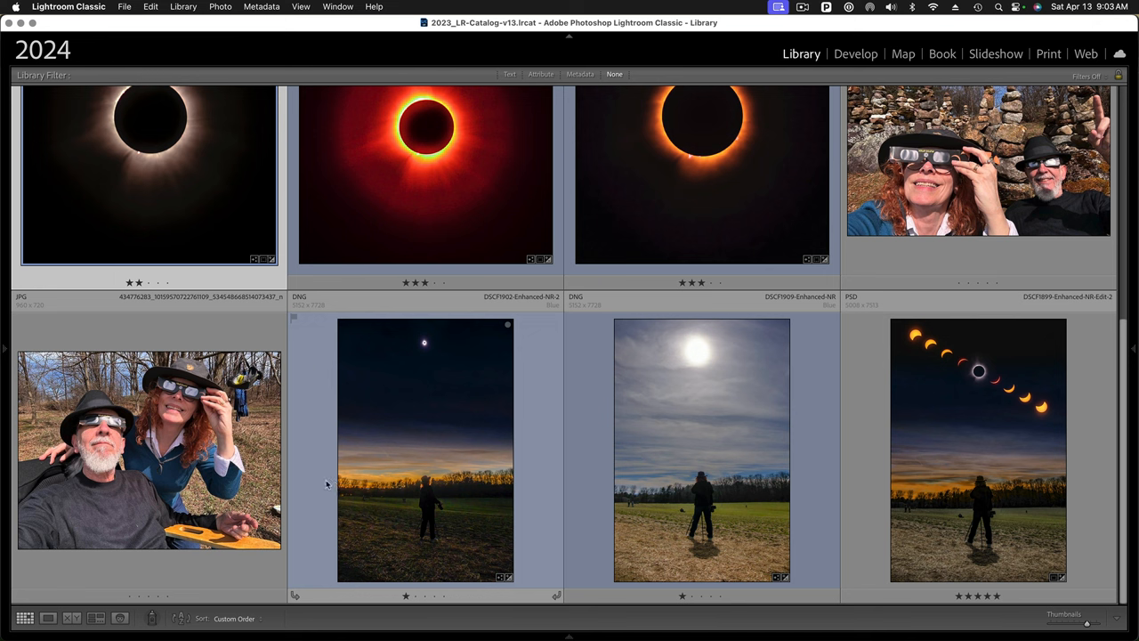
pyautogui.moveTo(455, 466)
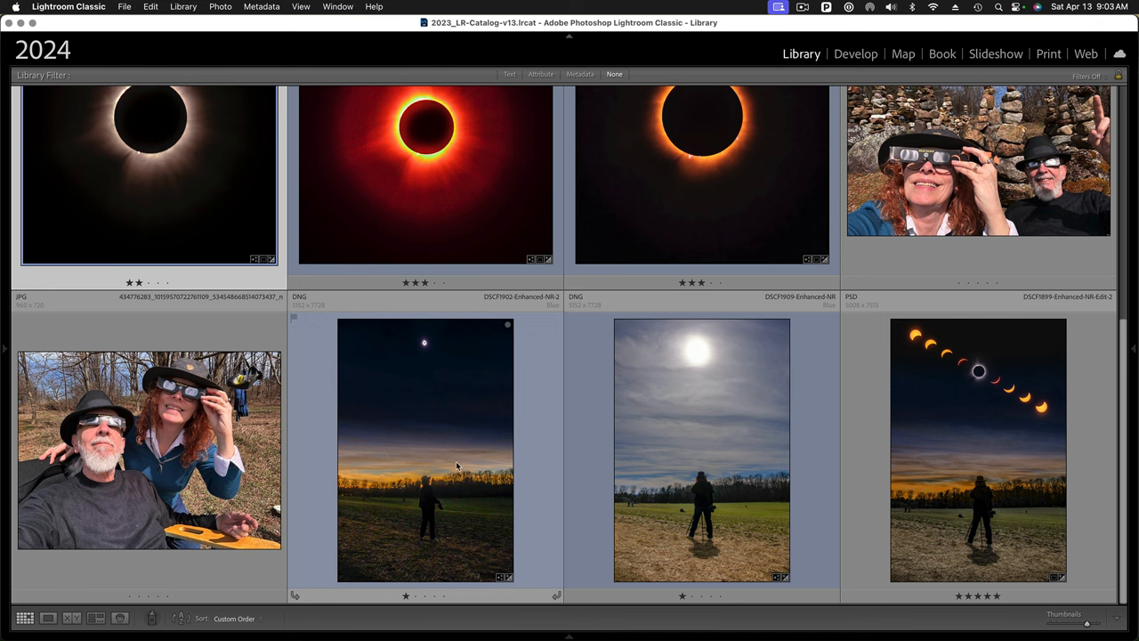
pyautogui.doubleClick(424, 448)
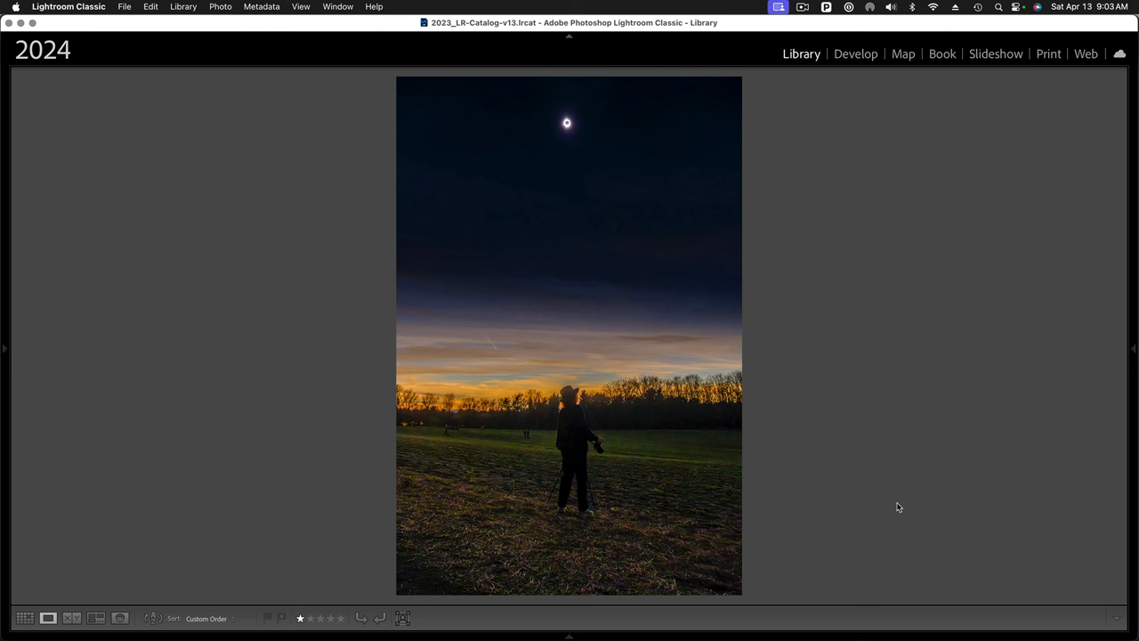
pyautogui.moveTo(722, 278)
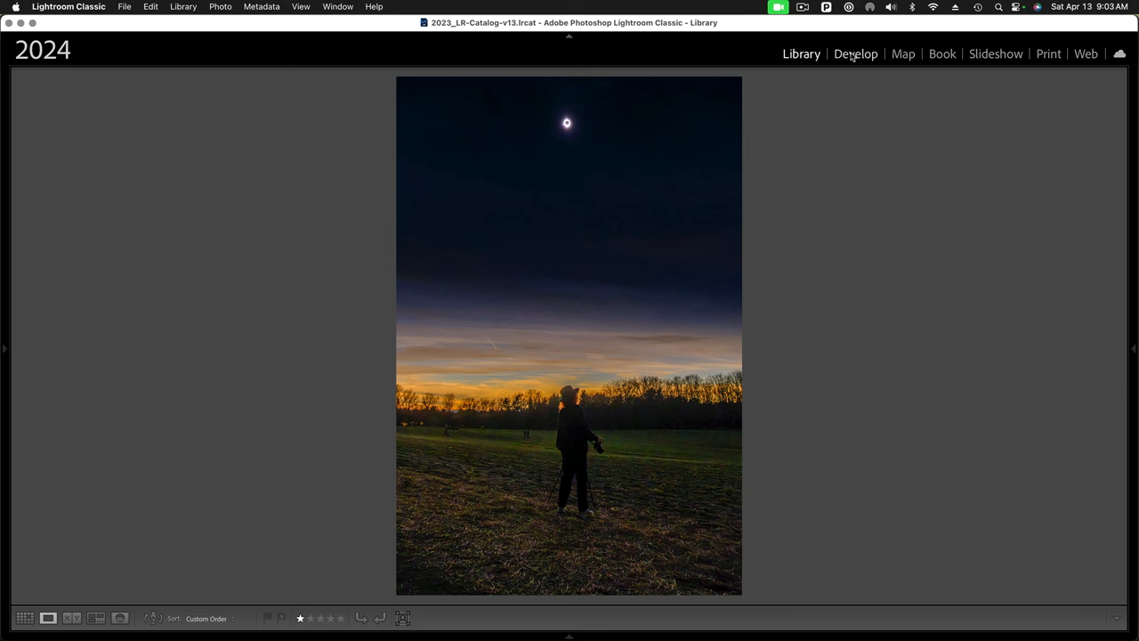
# - Switch to Develop and reveal Mask 1's linear gradient across the horizon sky
pyautogui.click(854, 54)
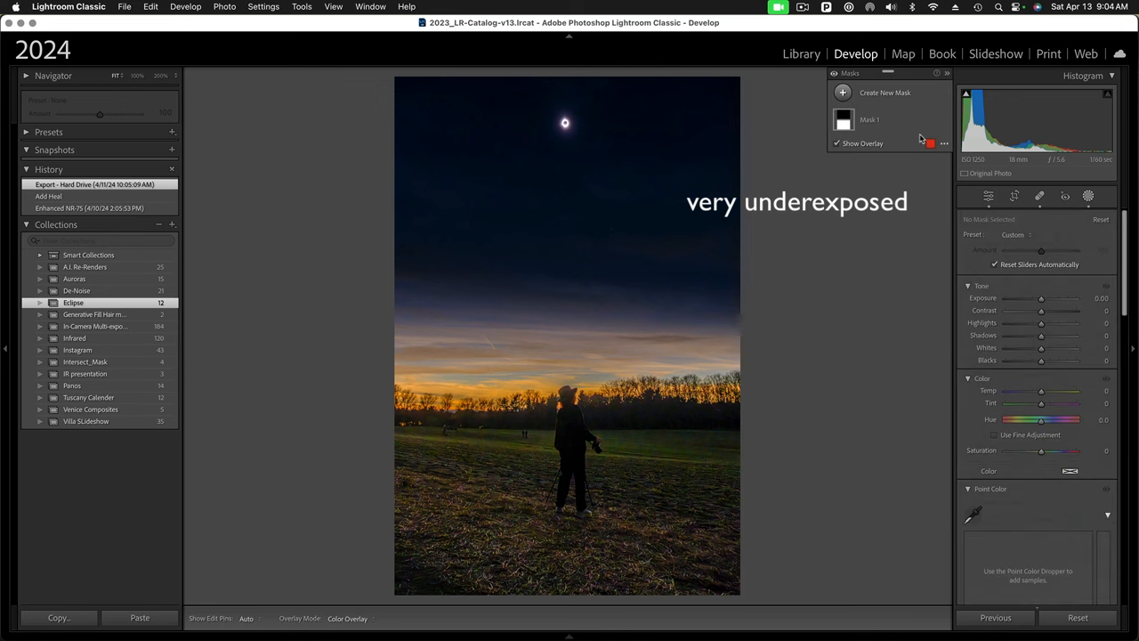
pyautogui.click(868, 119)
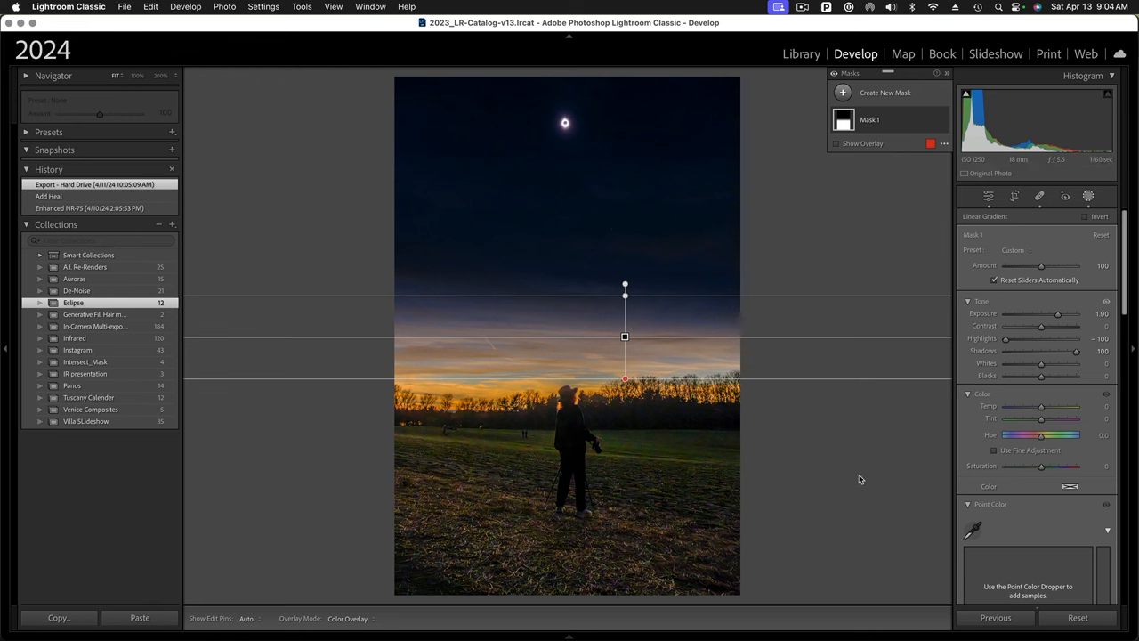
pyautogui.moveTo(459, 345)
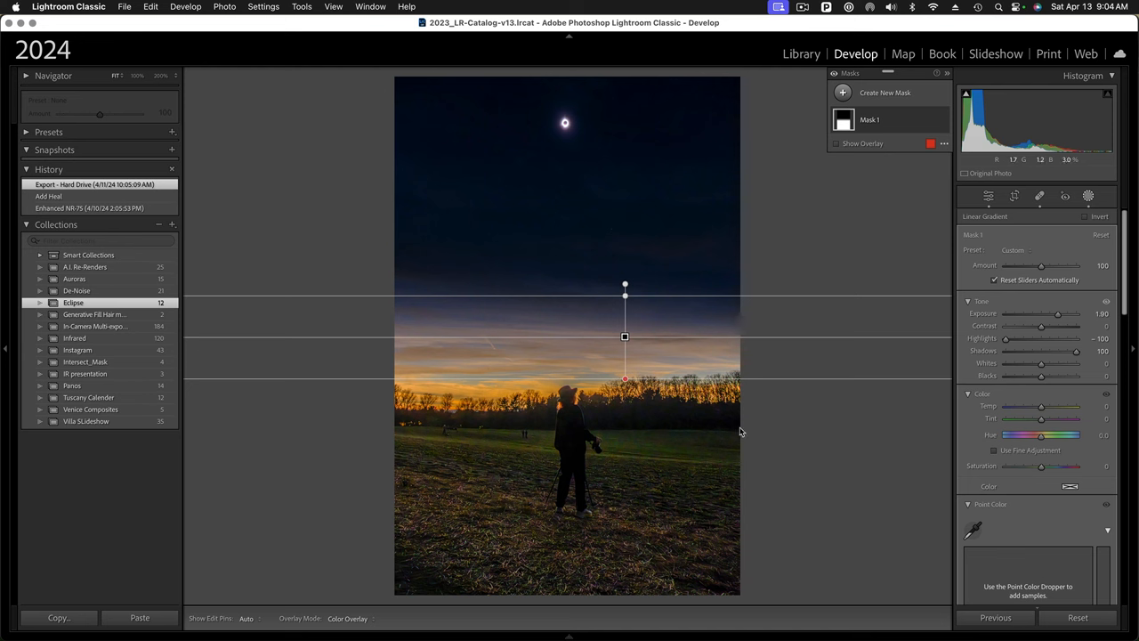
pyautogui.moveTo(861, 460)
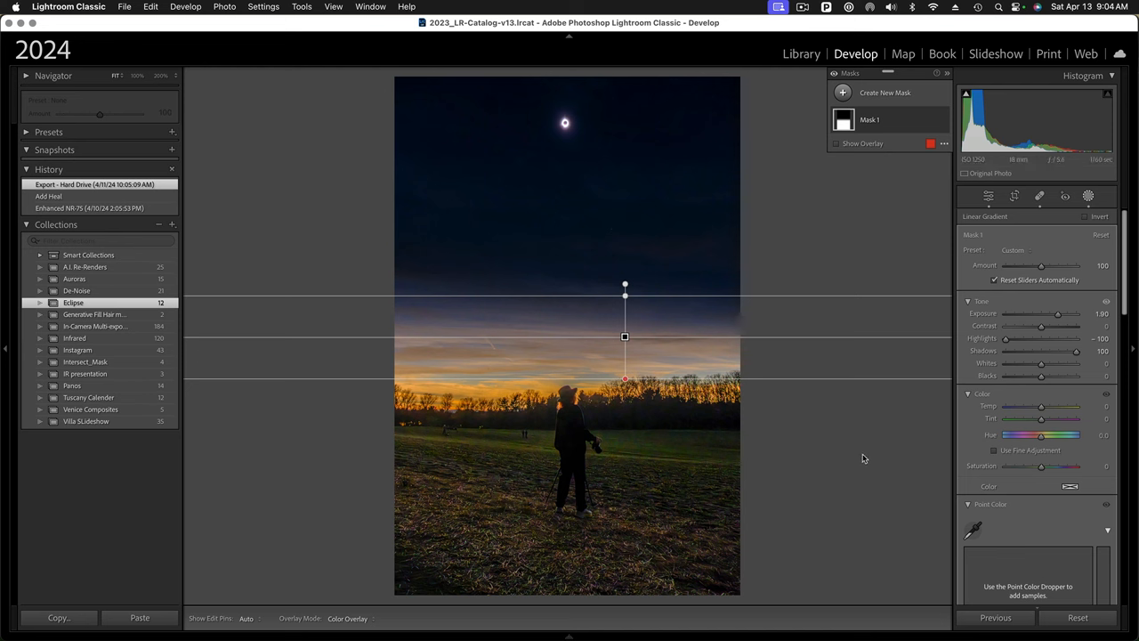
pyautogui.moveTo(816, 454)
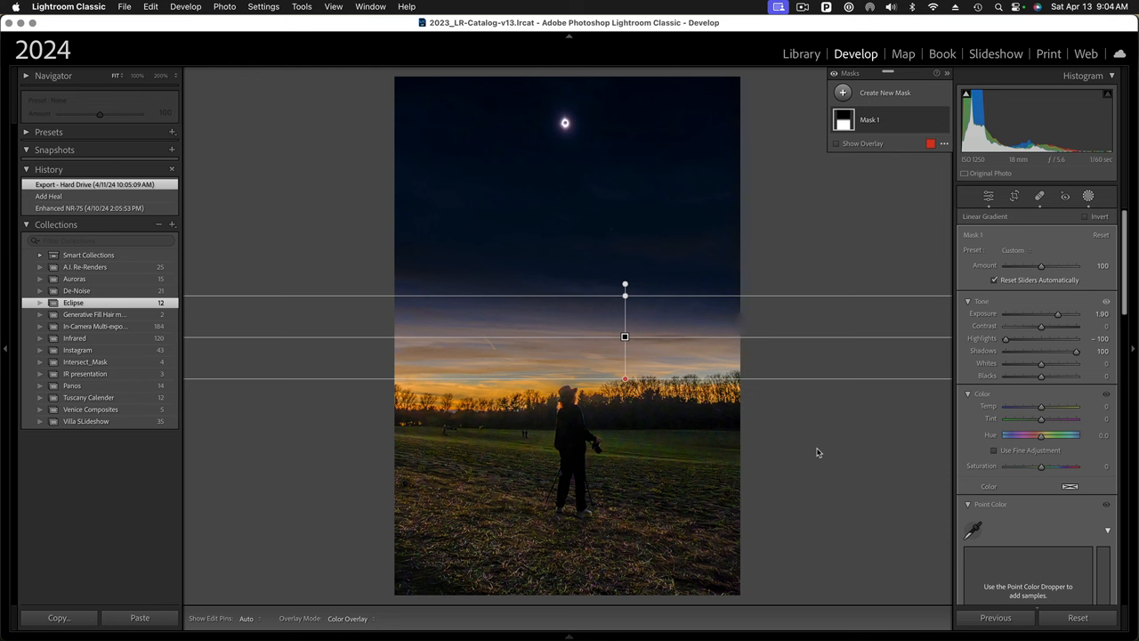
pyautogui.moveTo(816, 460)
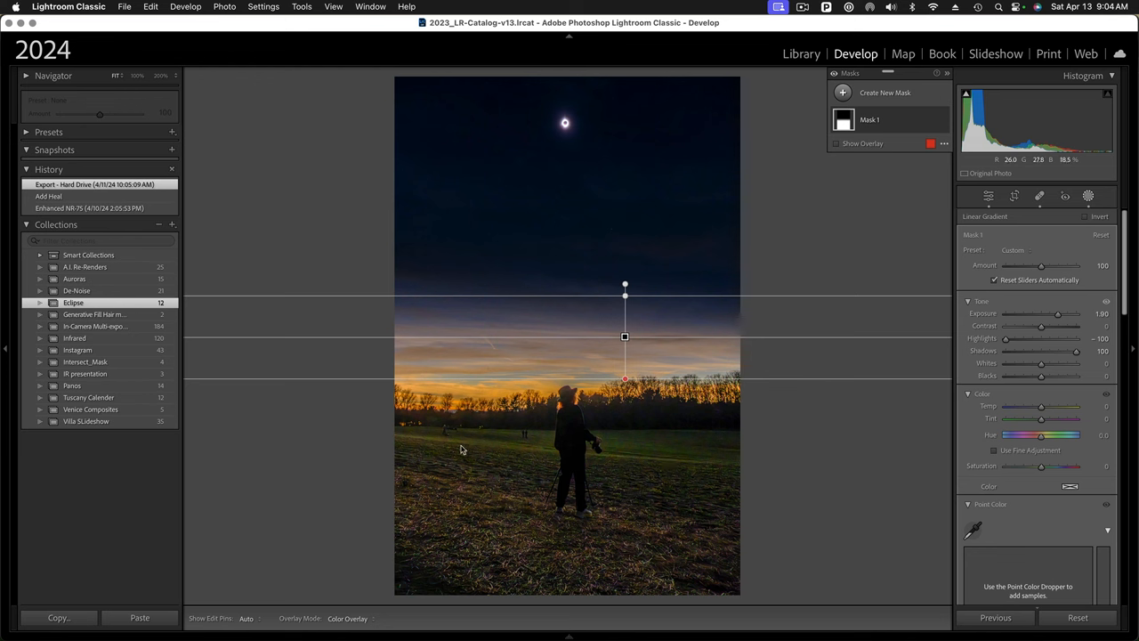
pyautogui.moveTo(737, 463)
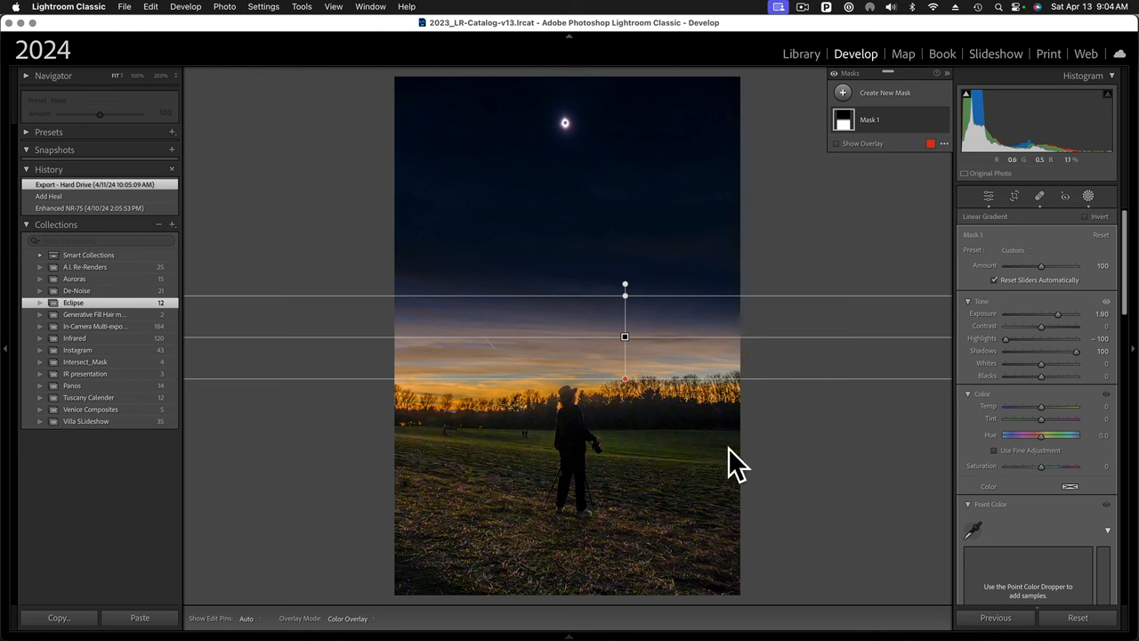
pyautogui.moveTo(842, 484)
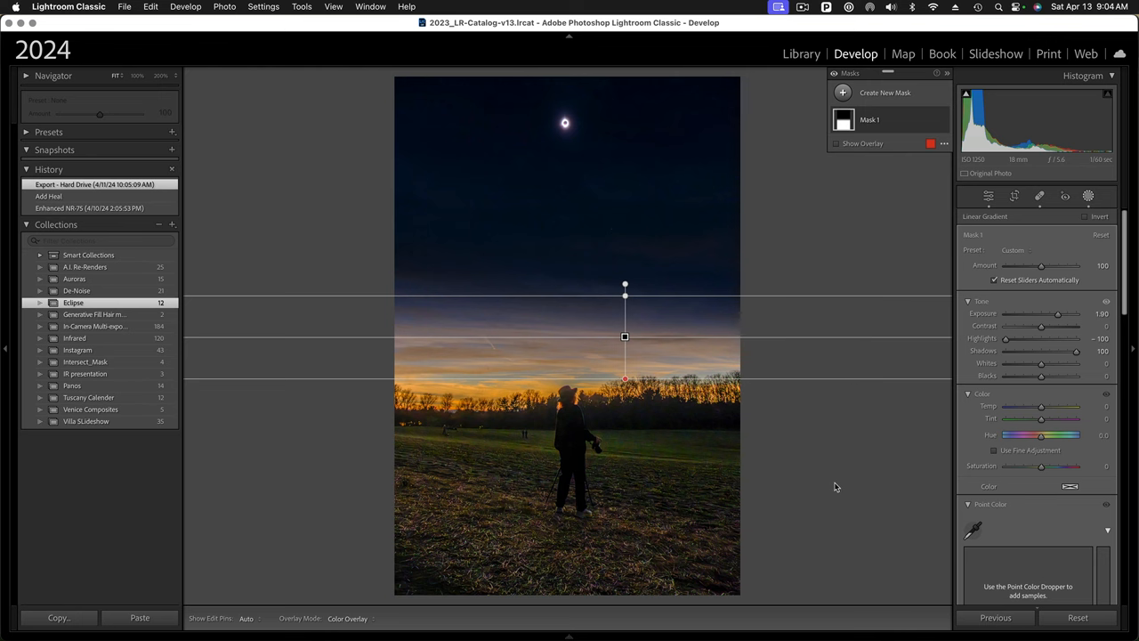
pyautogui.moveTo(864, 527)
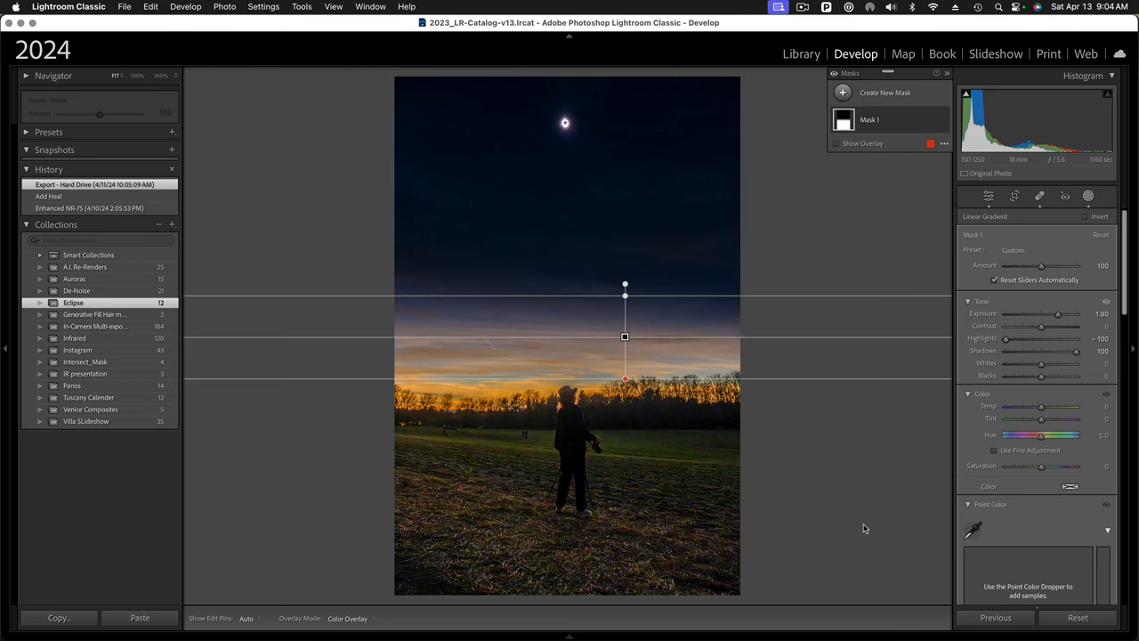
# - Go back to the Library module to browse for the daytime sun photo
pyautogui.click(801, 53)
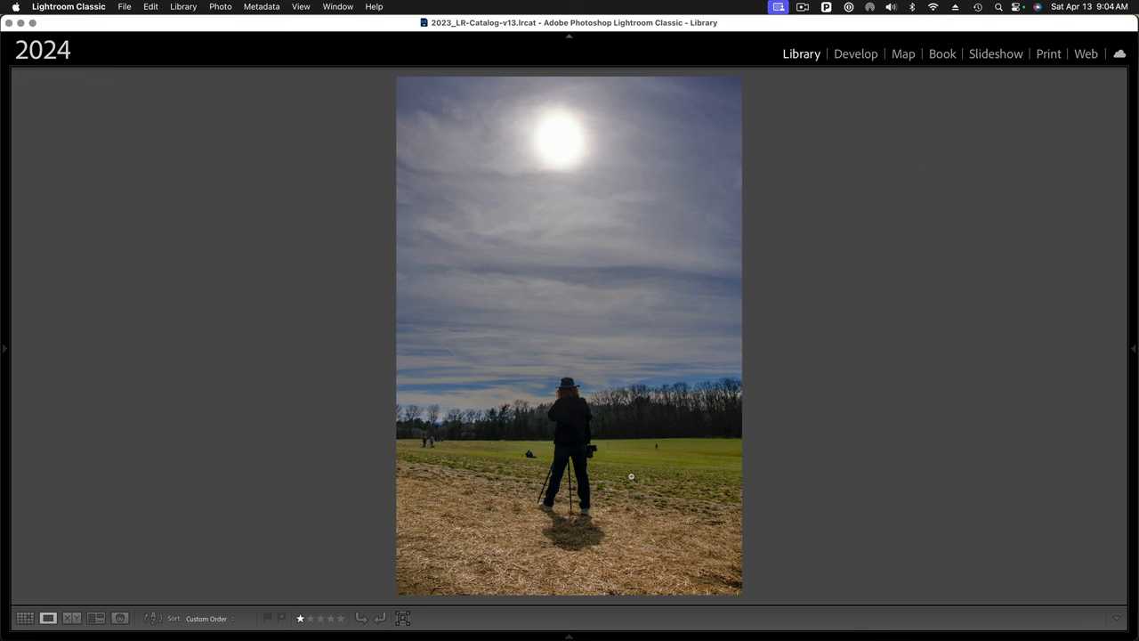
pyautogui.moveTo(861, 506)
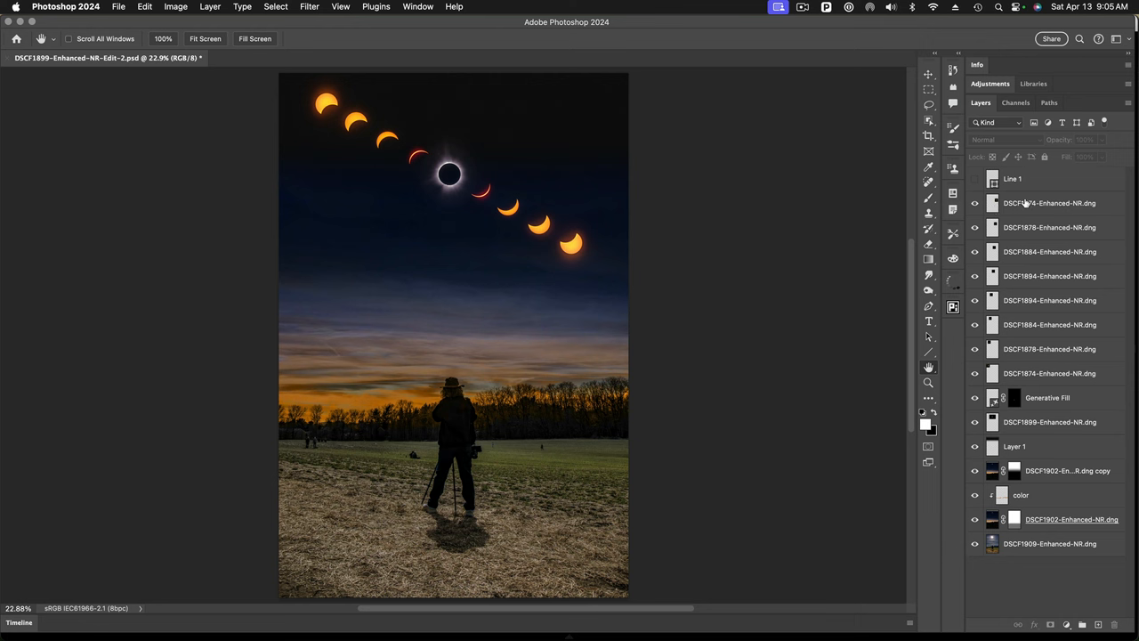
pyautogui.click(1051, 203)
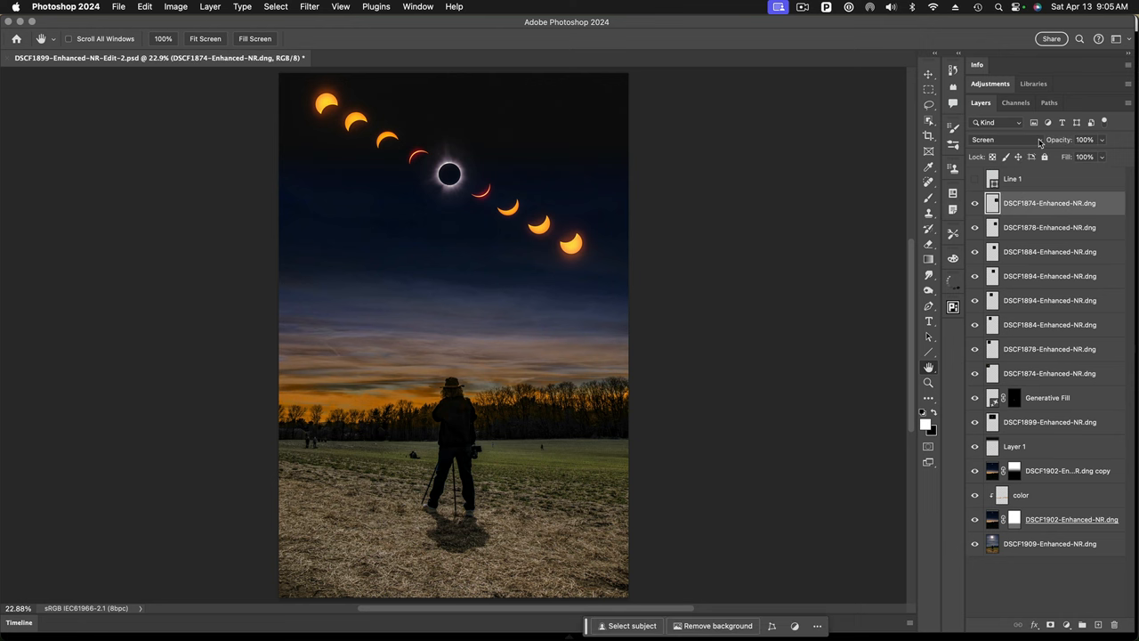
pyautogui.click(982, 139)
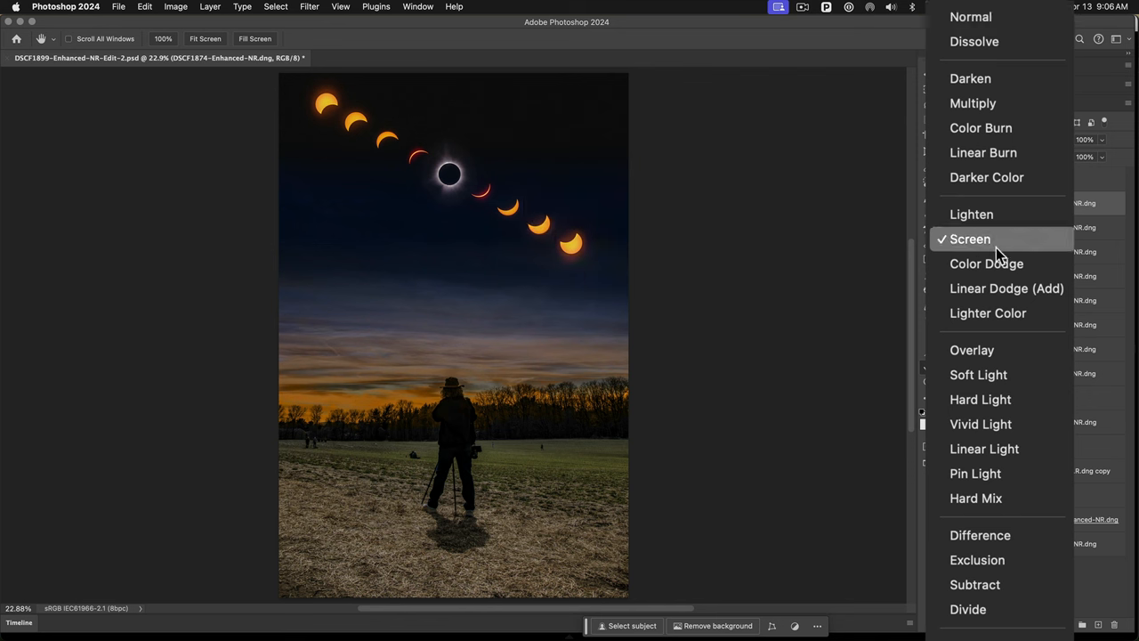
pyautogui.click(970, 239)
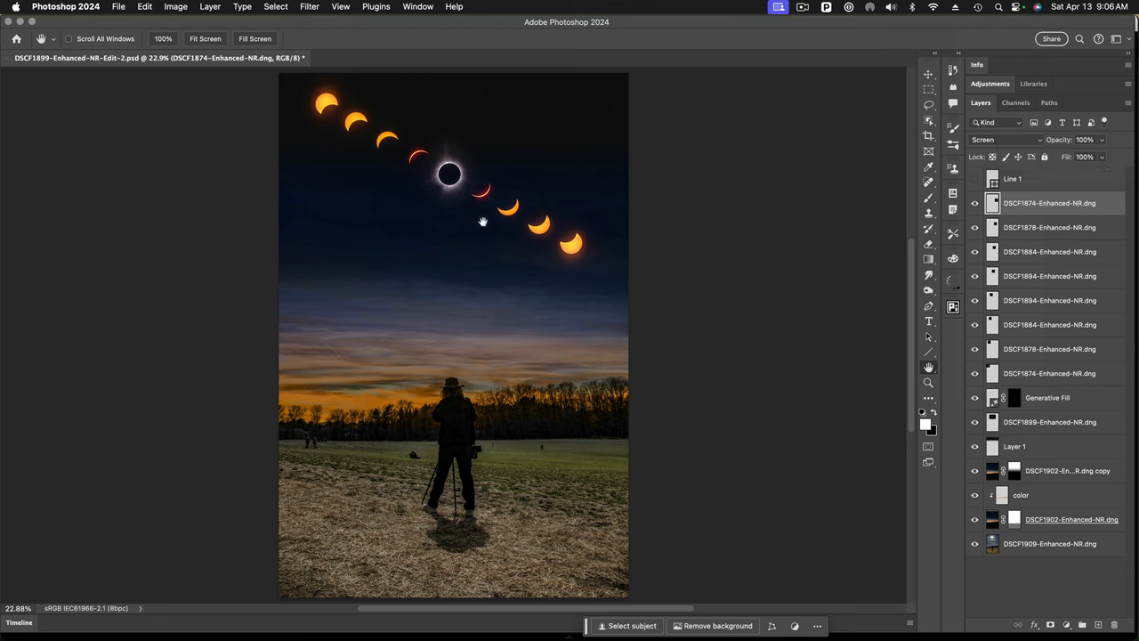
pyautogui.moveTo(984, 214)
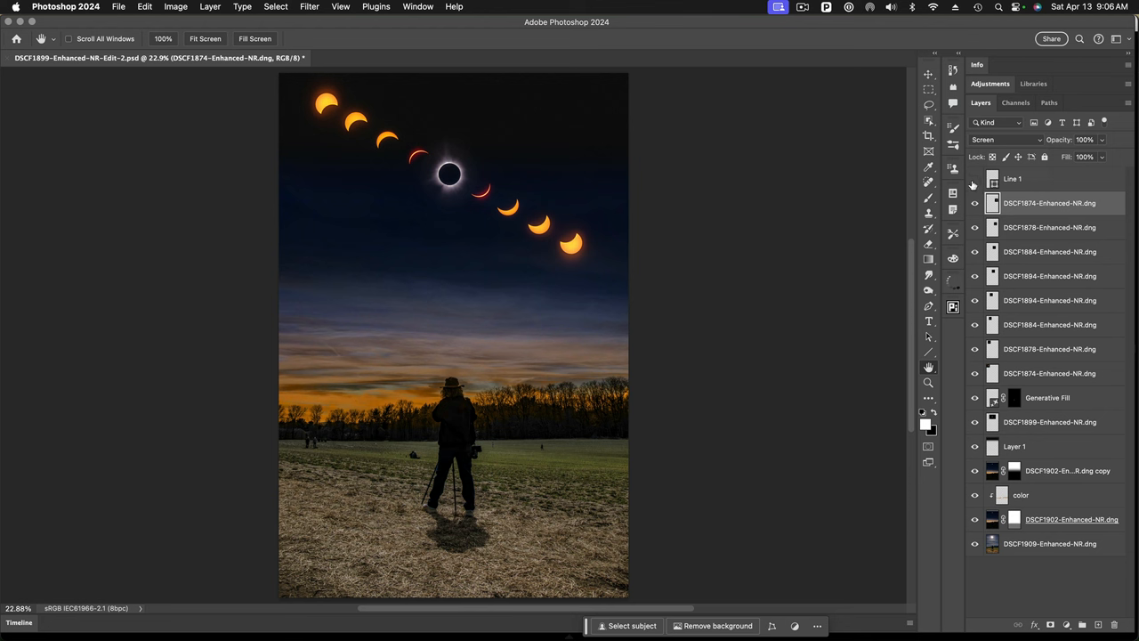
# - Make the Line 1 layer visible so the diagonal guide runs through the suns
pyautogui.click(976, 178)
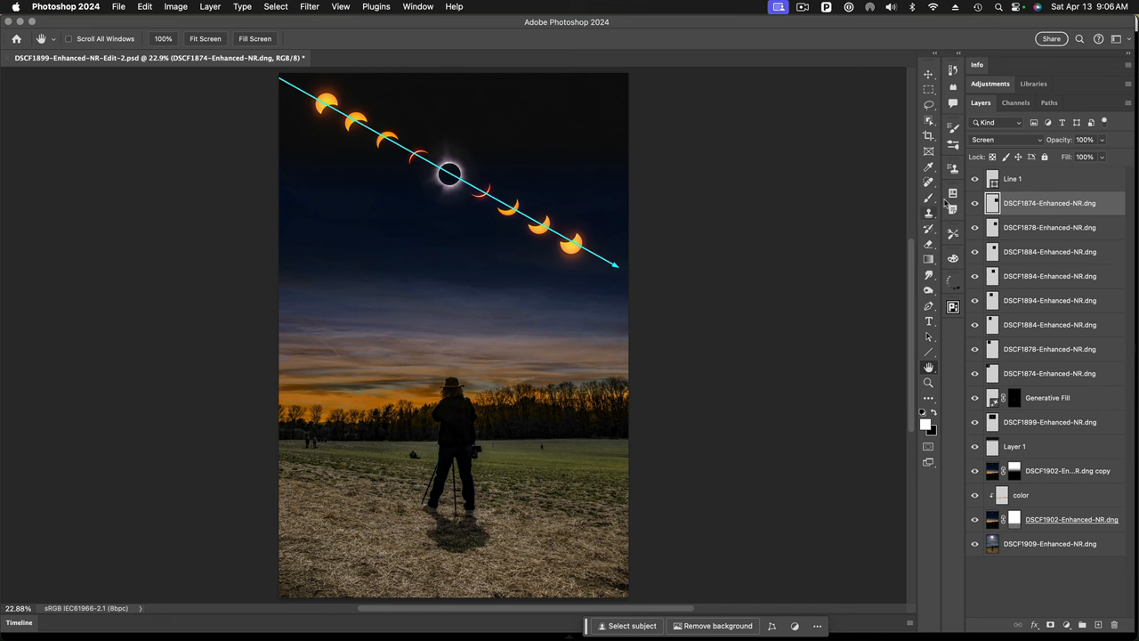
pyautogui.moveTo(310, 95)
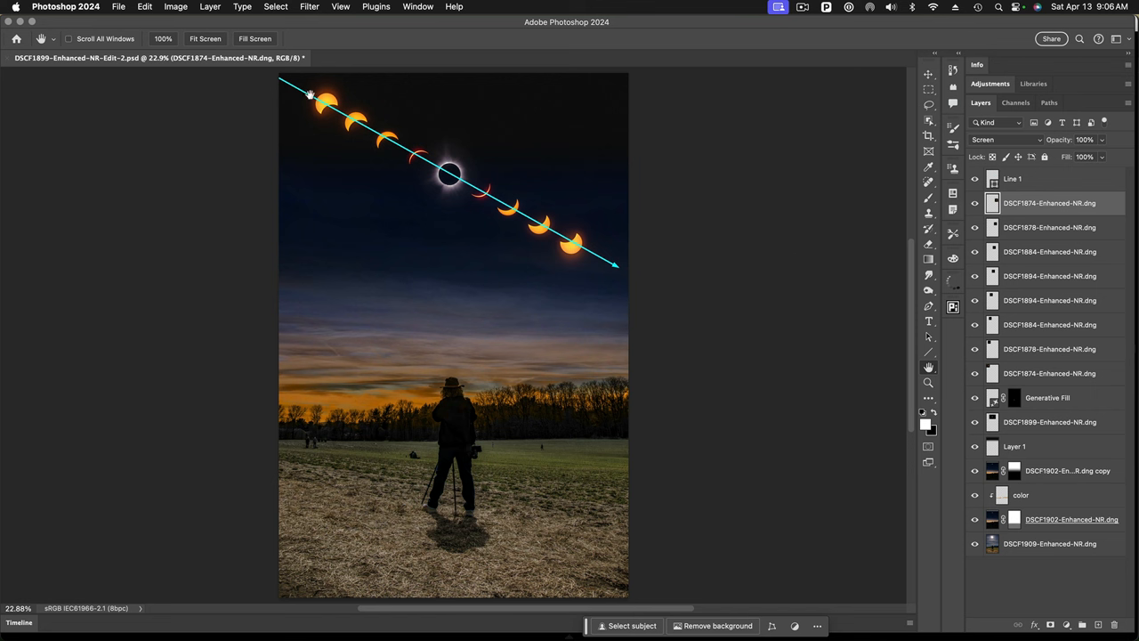
pyautogui.moveTo(446, 214)
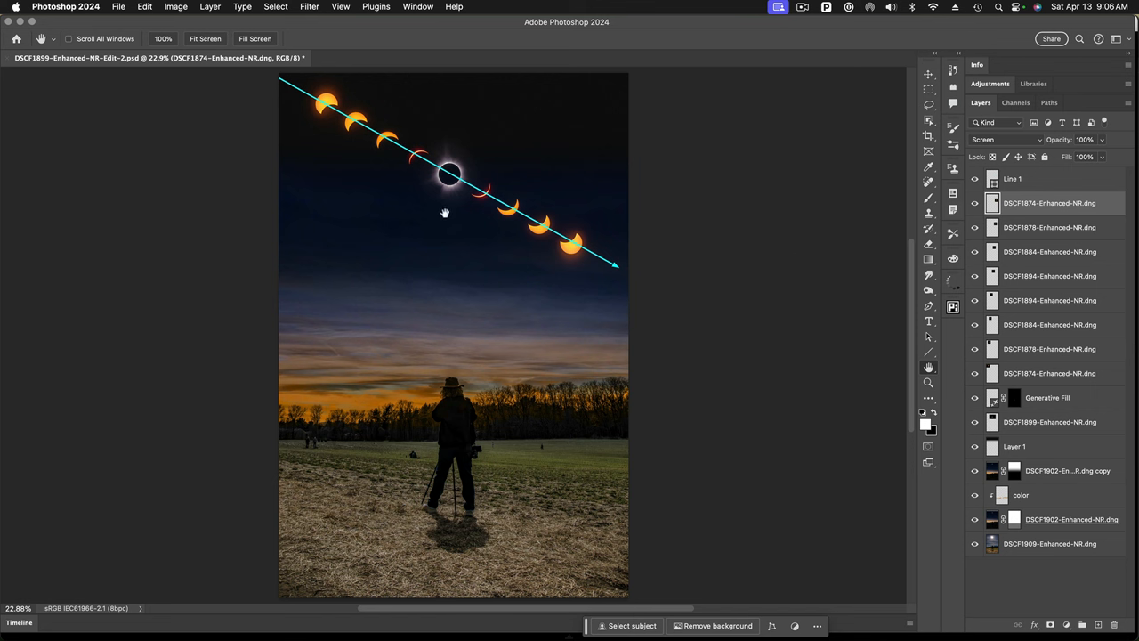
pyautogui.moveTo(354, 121)
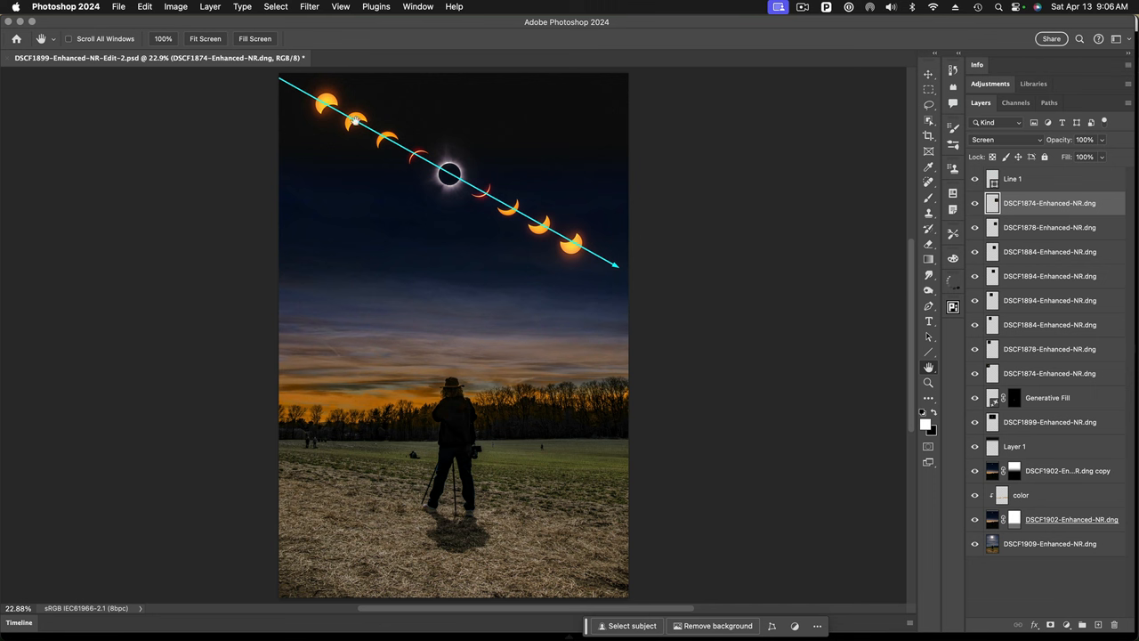
pyautogui.moveTo(762, 281)
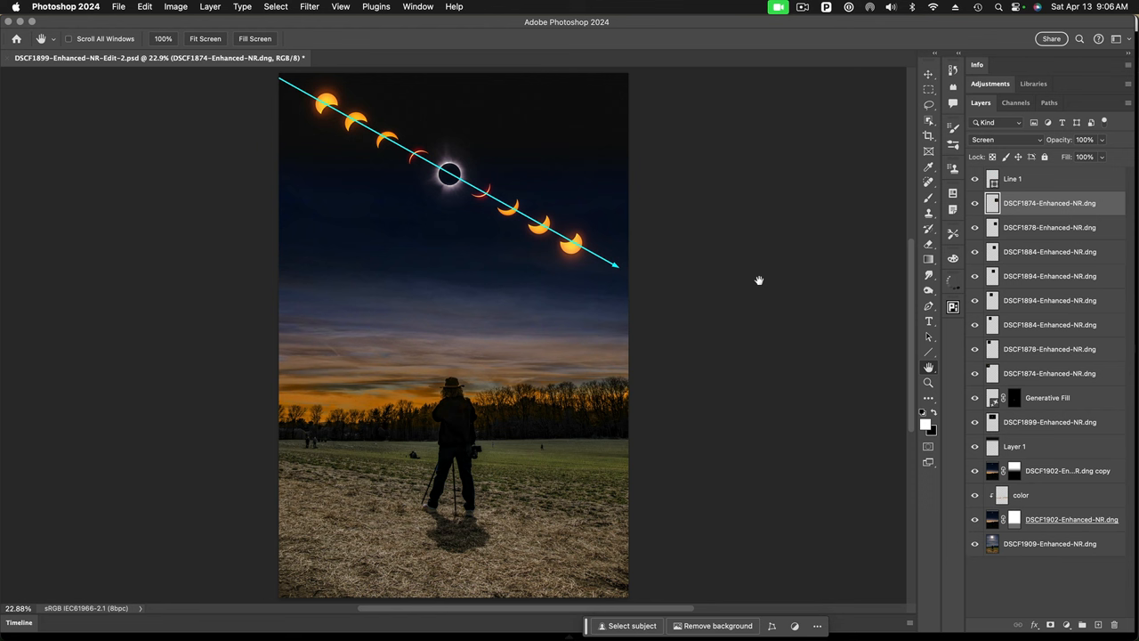
pyautogui.moveTo(409, 173)
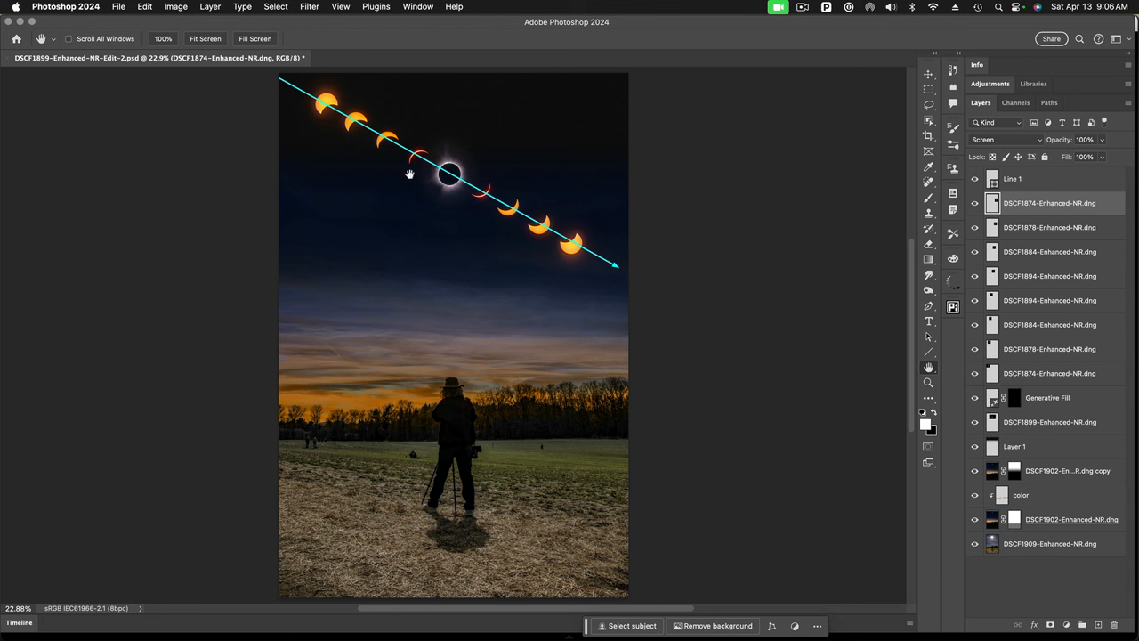
pyautogui.moveTo(413, 174)
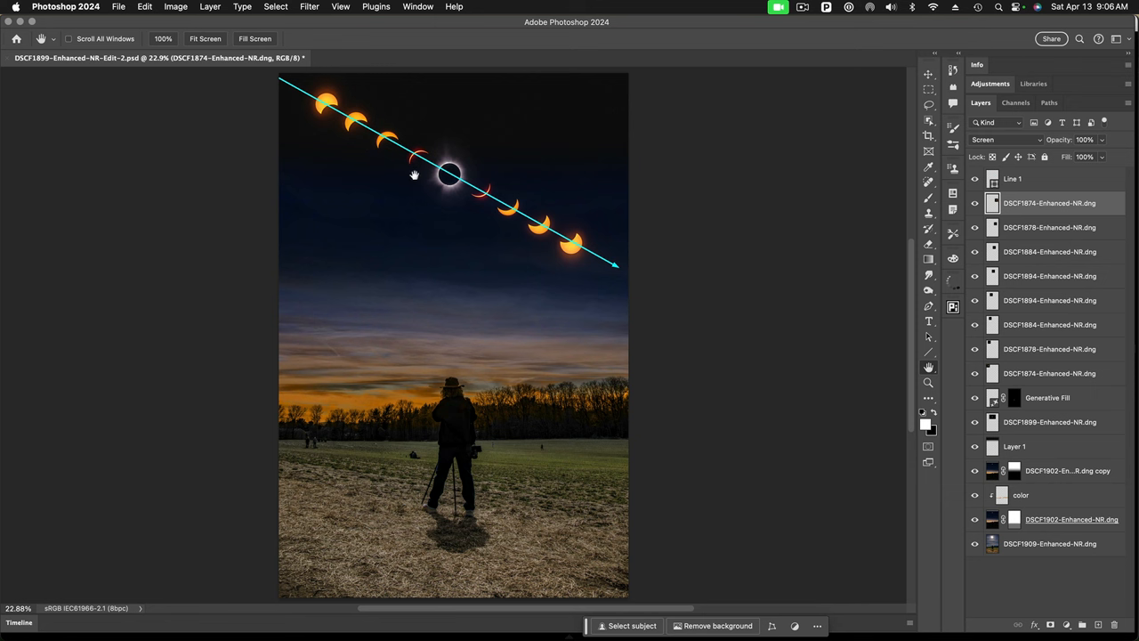
pyautogui.moveTo(374, 150)
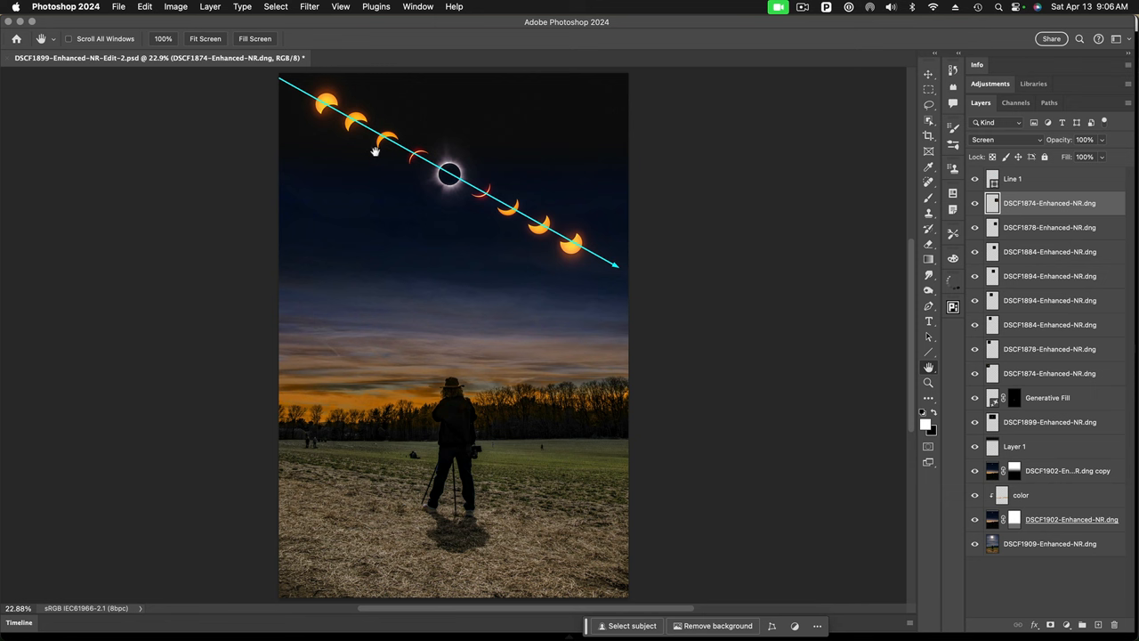
pyautogui.moveTo(425, 178)
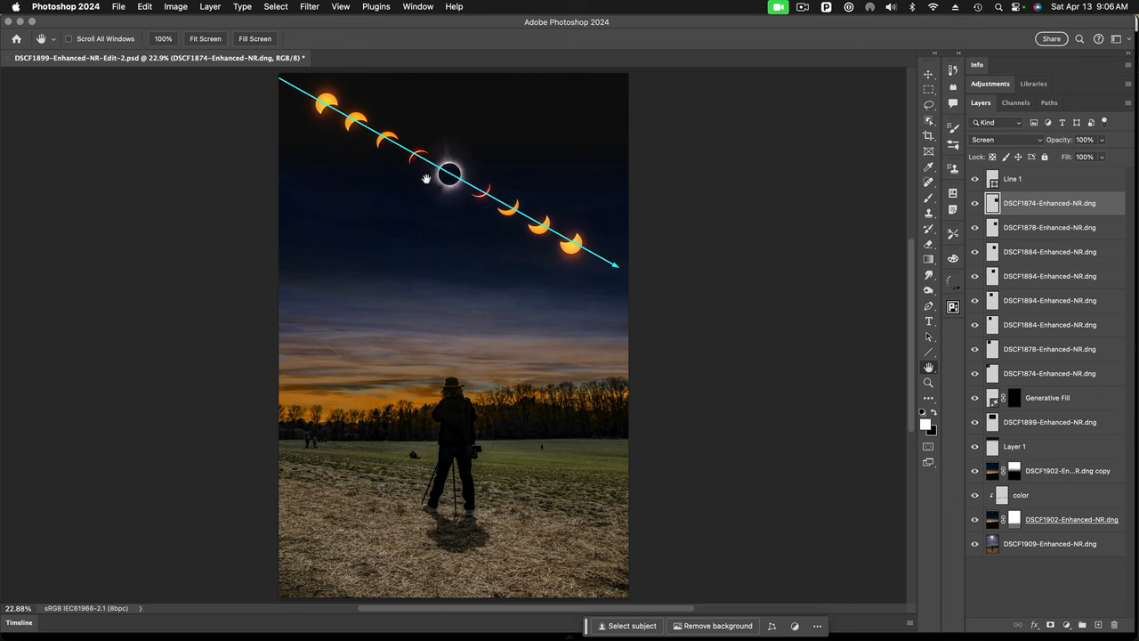
pyautogui.moveTo(588, 271)
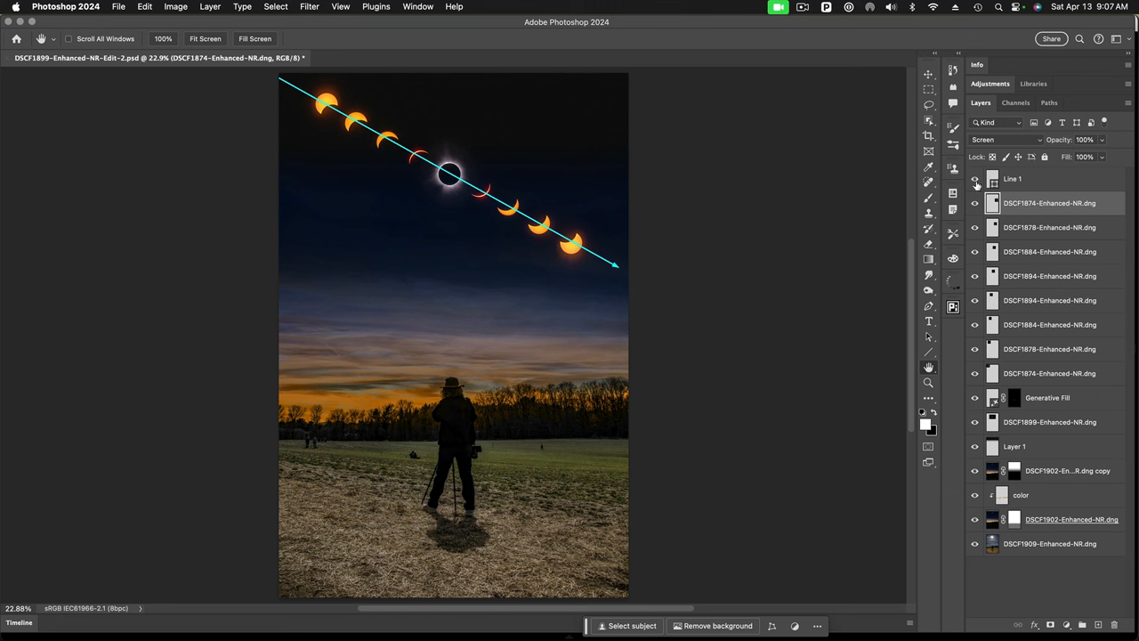
# - Turn off the Line 1 and partial-sun layers so only the totality corona remains
pyautogui.click(975, 181)
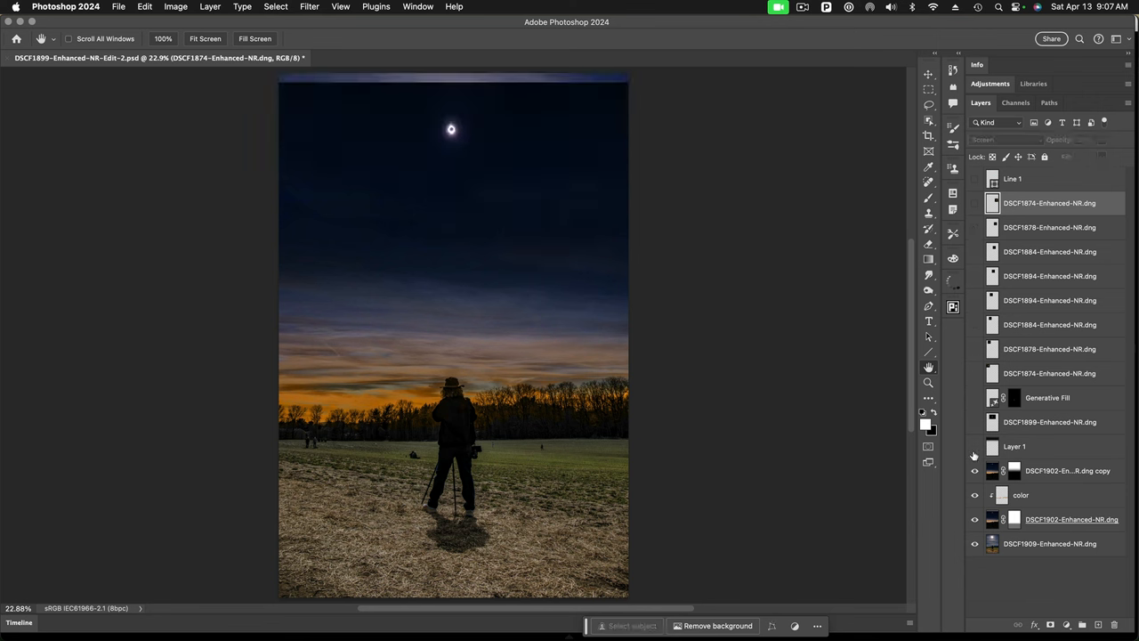
pyautogui.moveTo(975, 477)
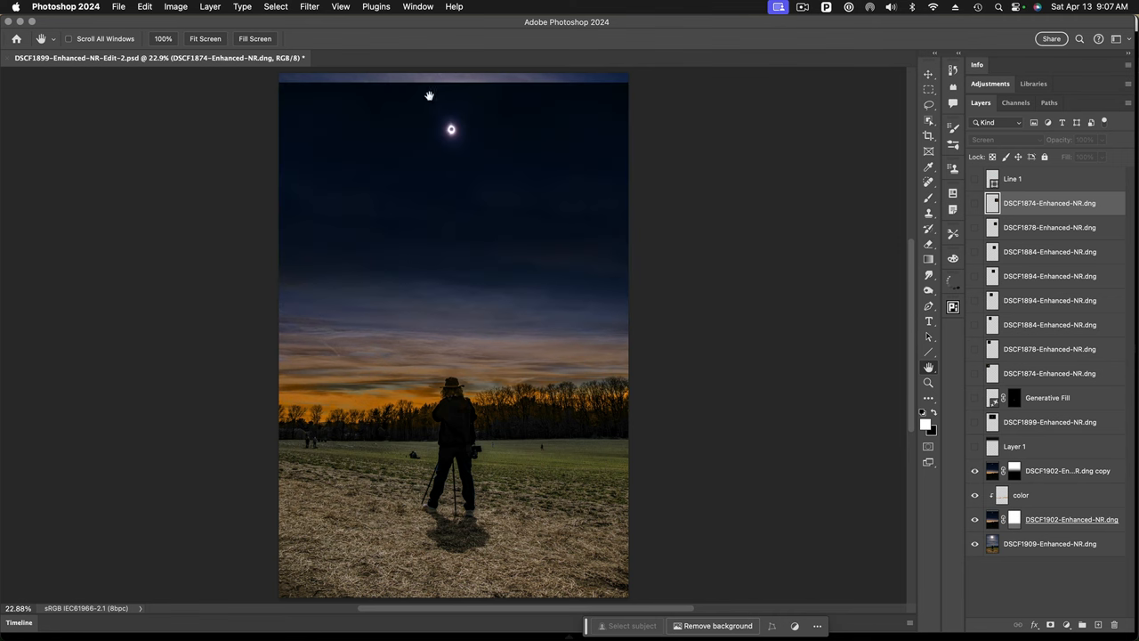
pyautogui.moveTo(461, 128)
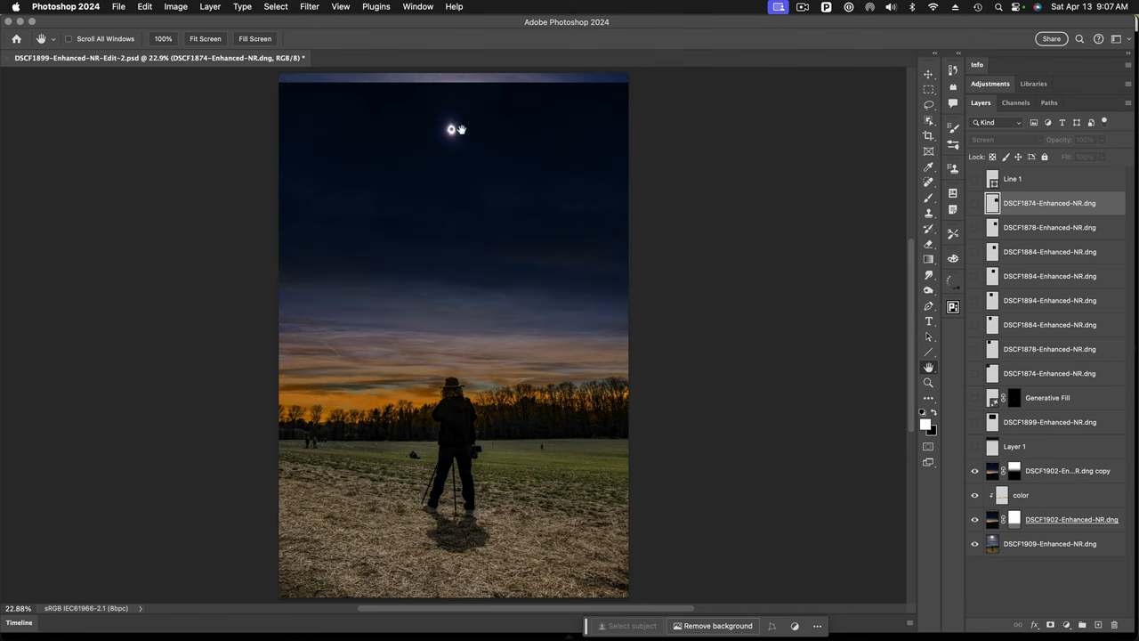
pyautogui.moveTo(452, 139)
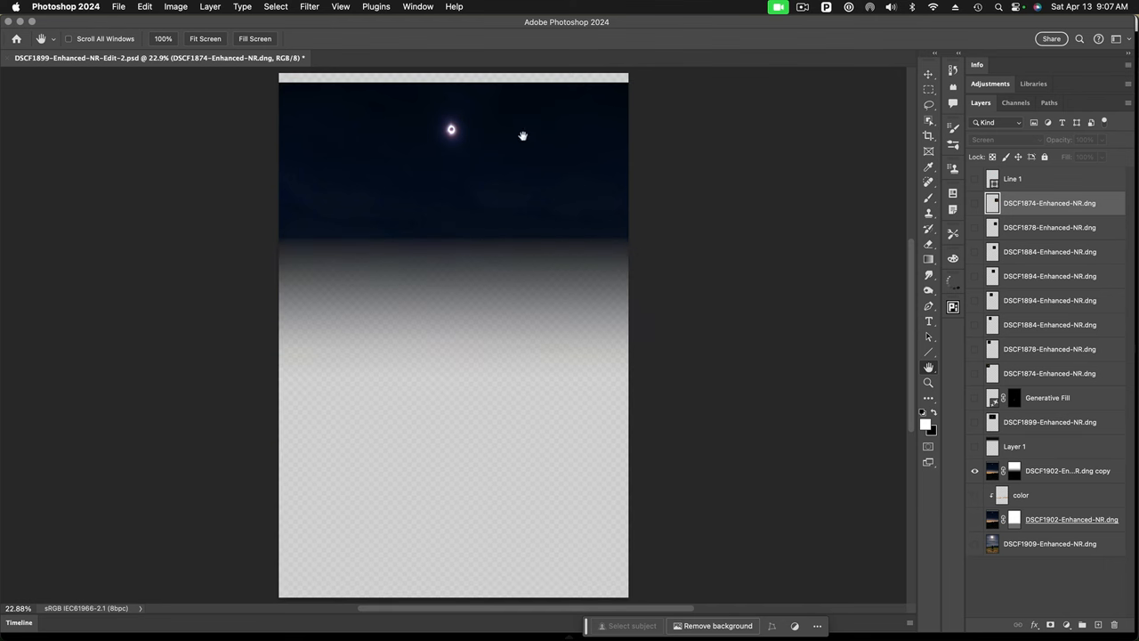
pyautogui.moveTo(534, 107)
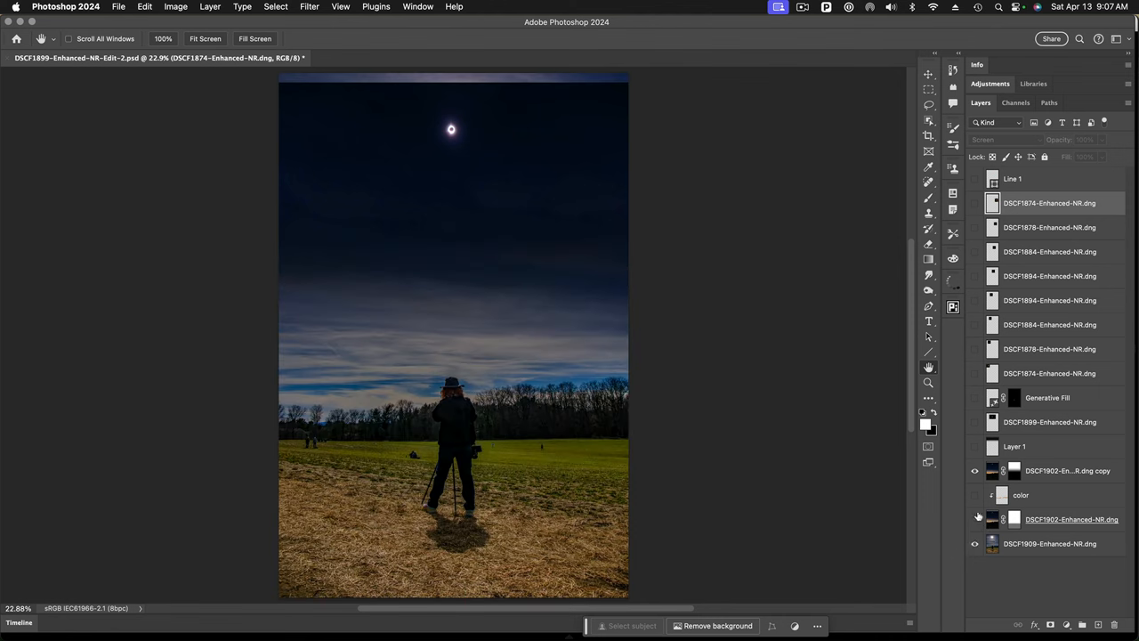
pyautogui.moveTo(336, 392)
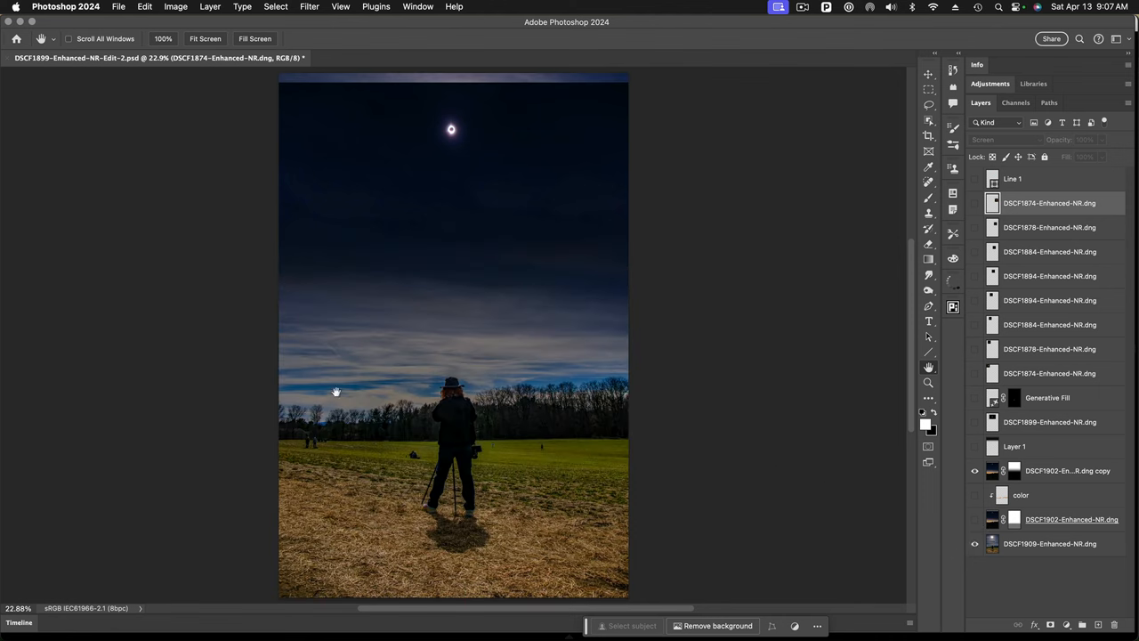
pyautogui.moveTo(595, 383)
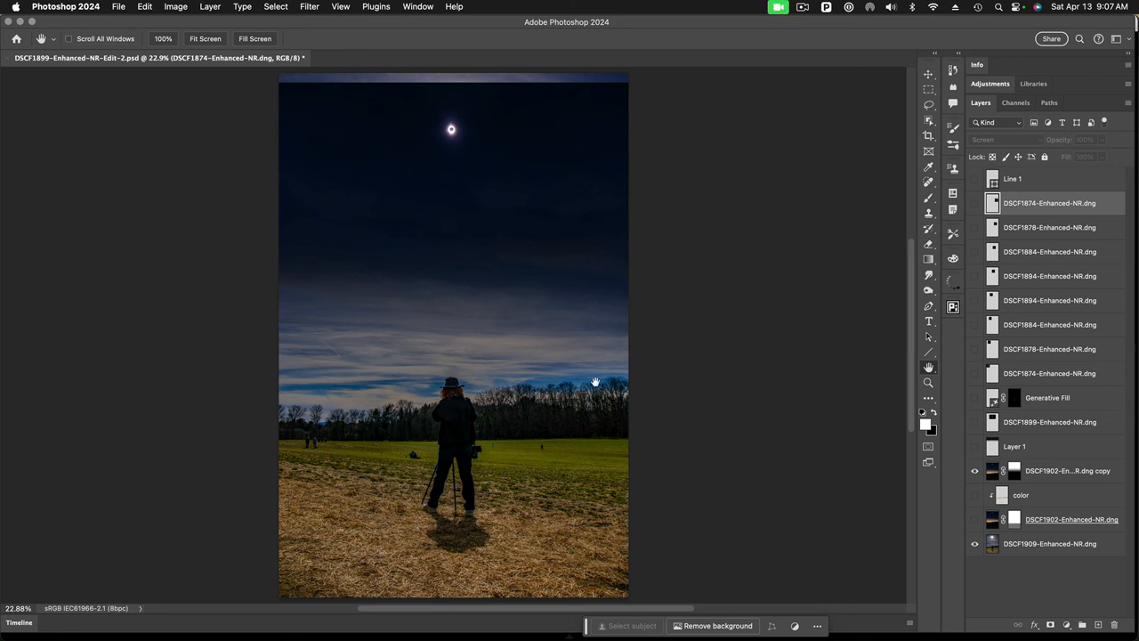
pyautogui.moveTo(609, 399)
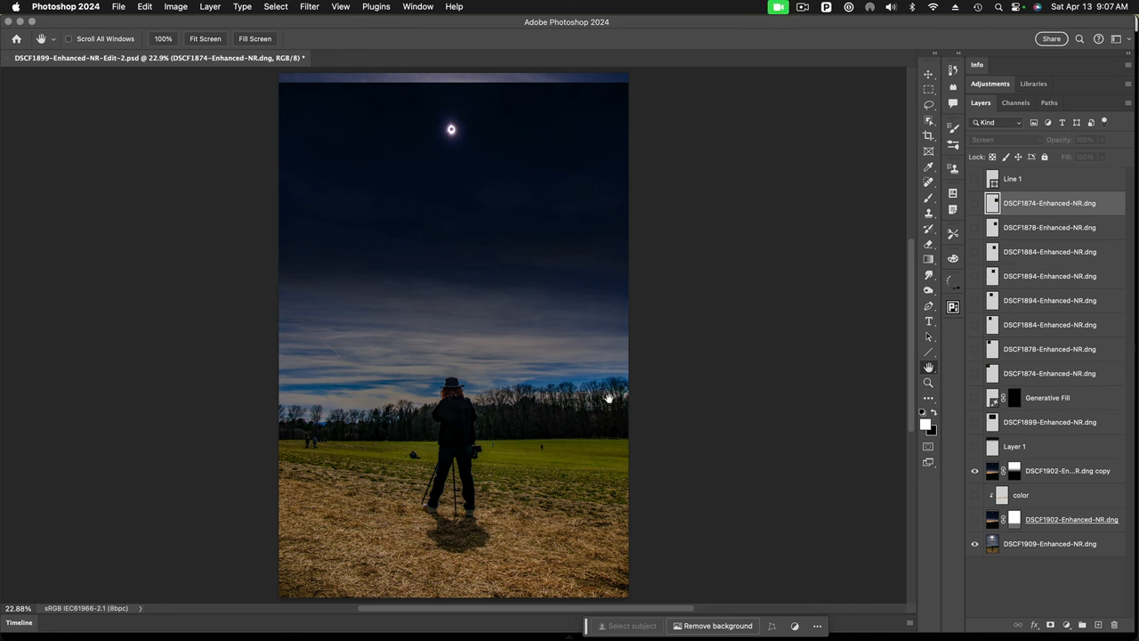
pyautogui.moveTo(605, 398)
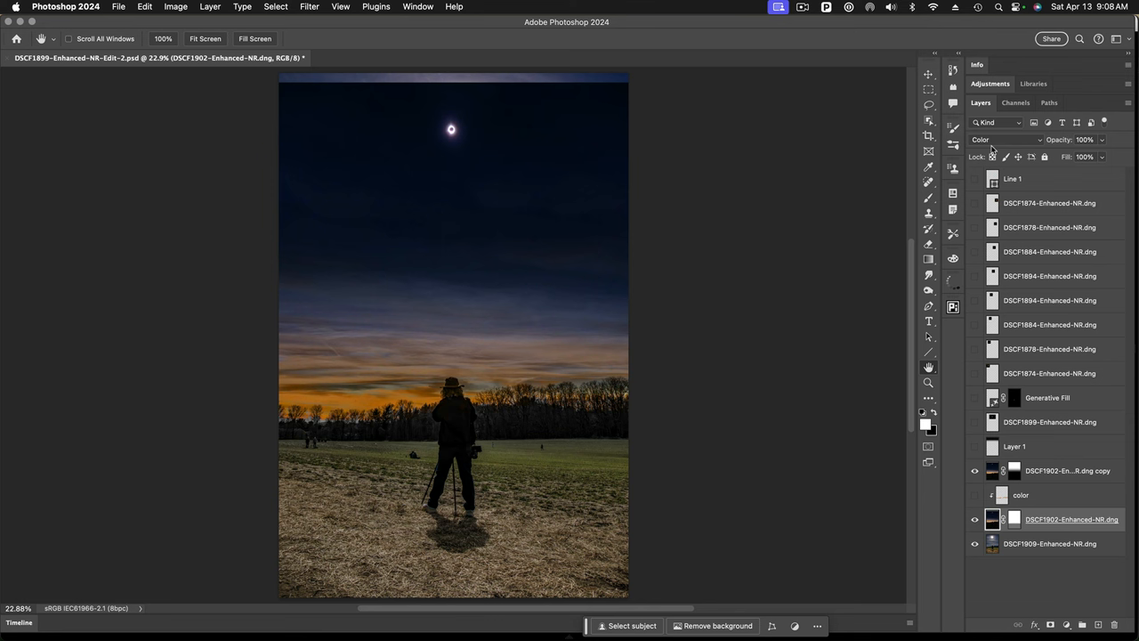
pyautogui.moveTo(933, 473)
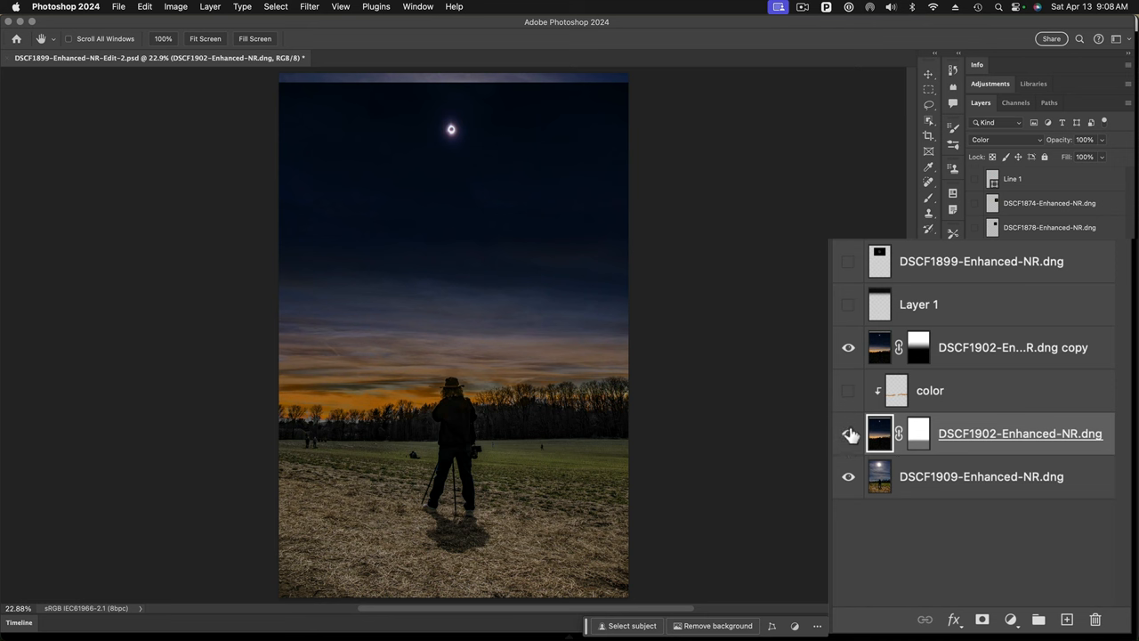
pyautogui.click(847, 434)
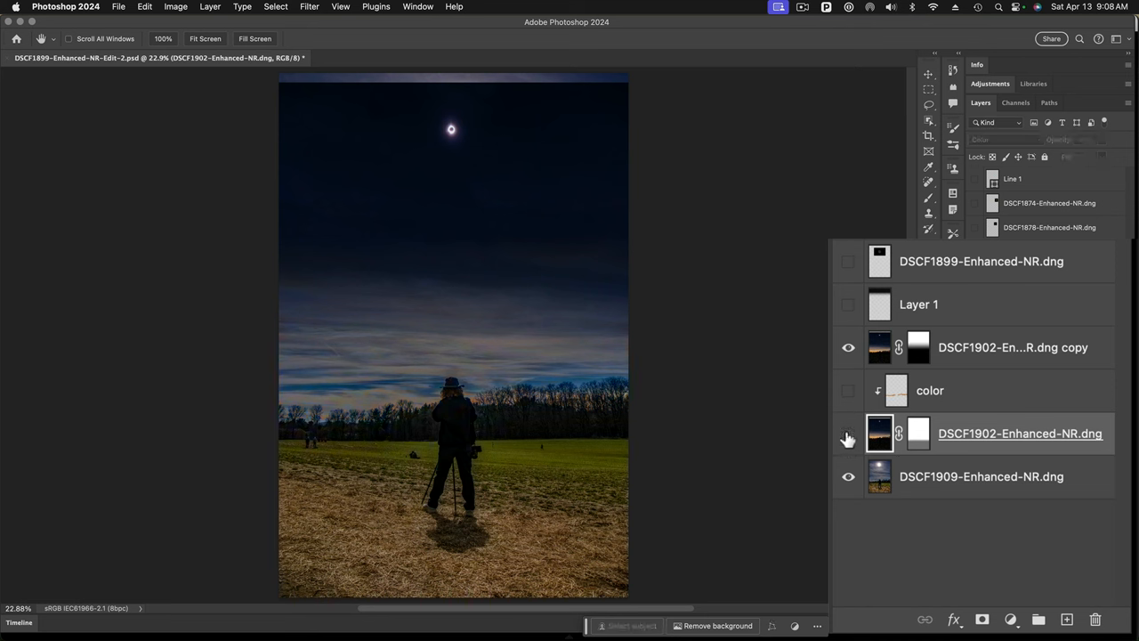
pyautogui.click(847, 438)
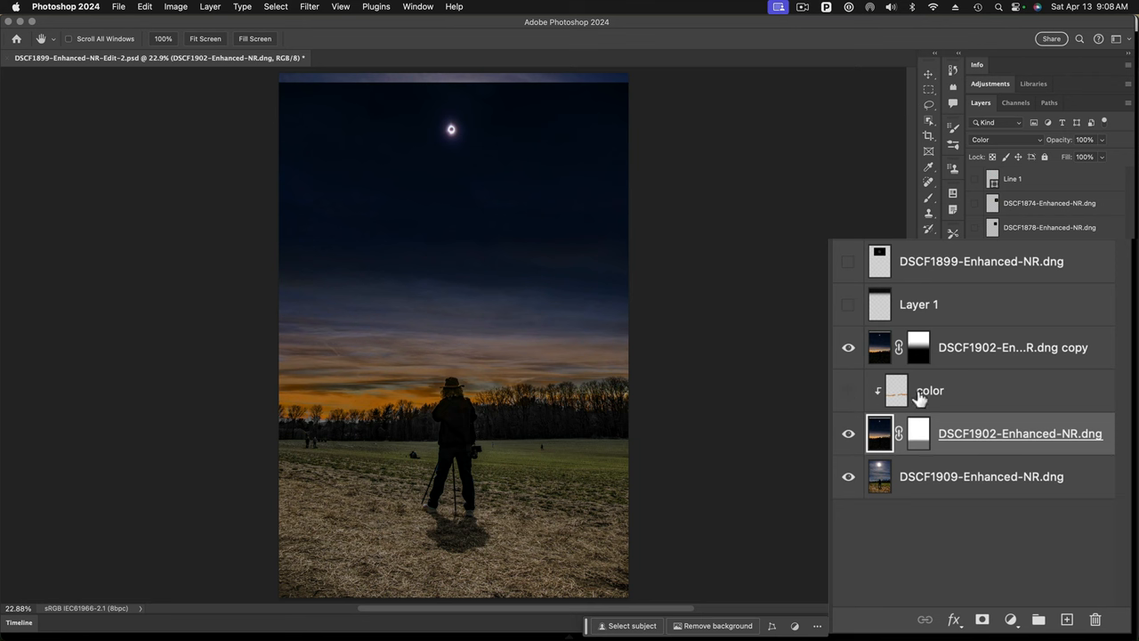
pyautogui.moveTo(847, 395)
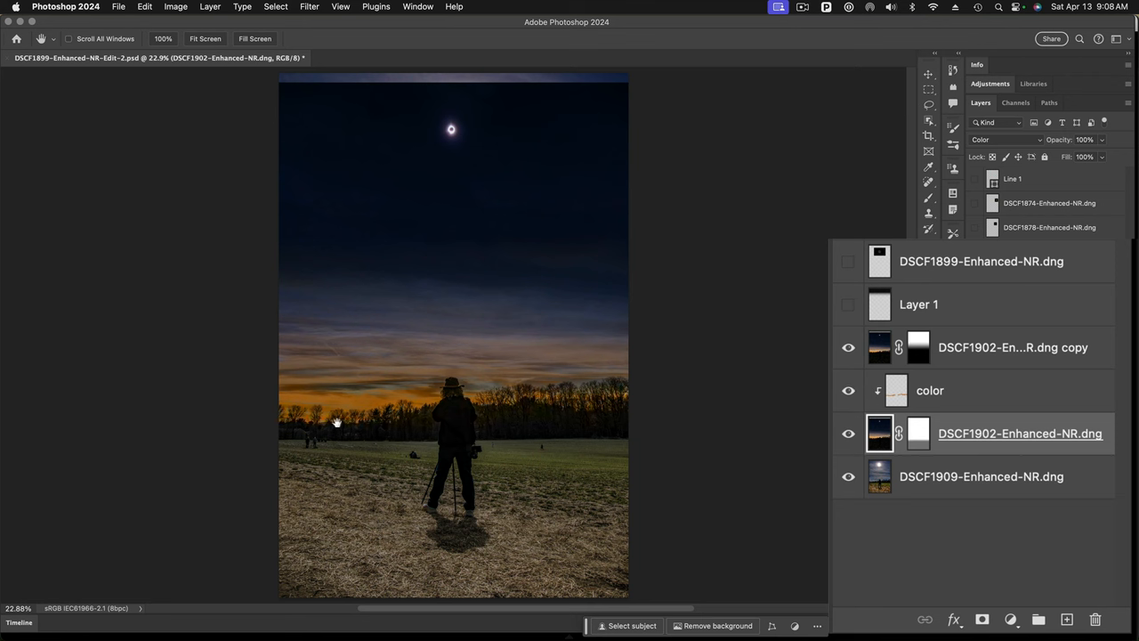
pyautogui.moveTo(769, 484)
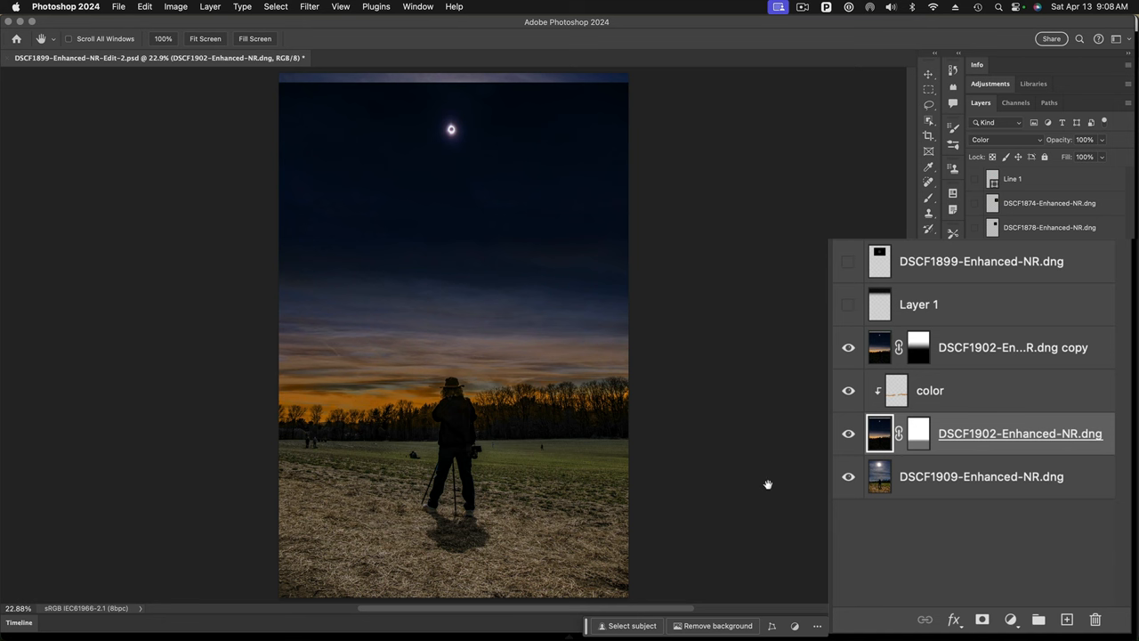